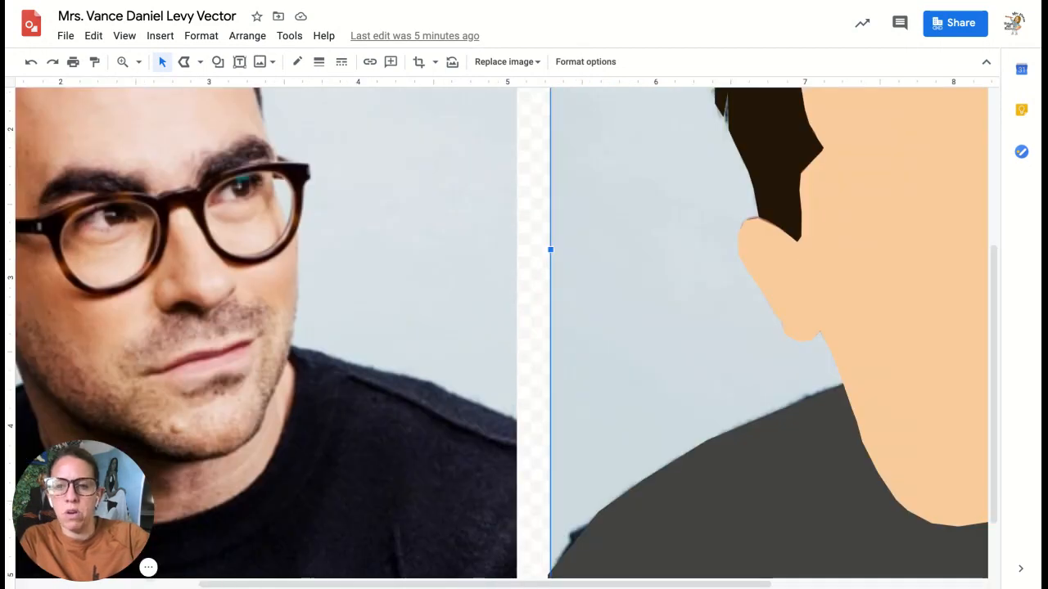
# Zoom in on the photo and begin a polyline outline around the left eyebrow.
pyautogui.scroll(-3)
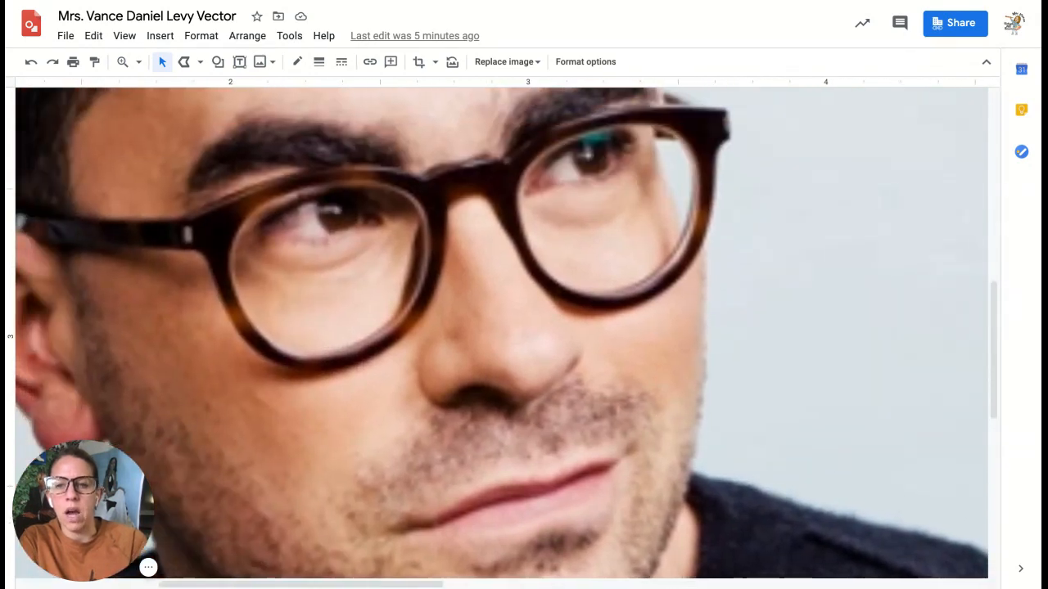
pyautogui.scroll(3)
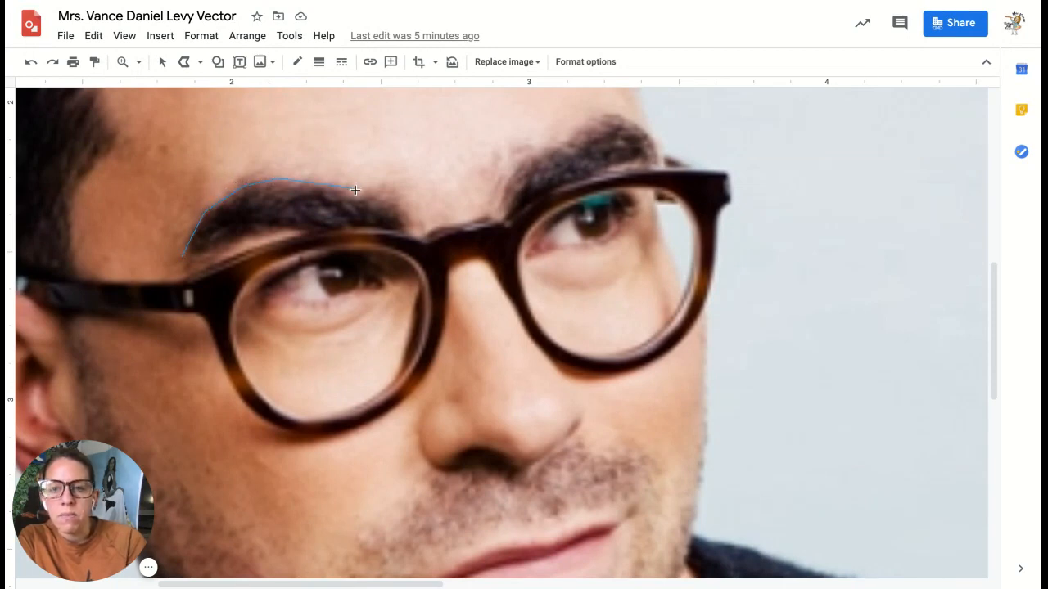
pyautogui.click(419, 230)
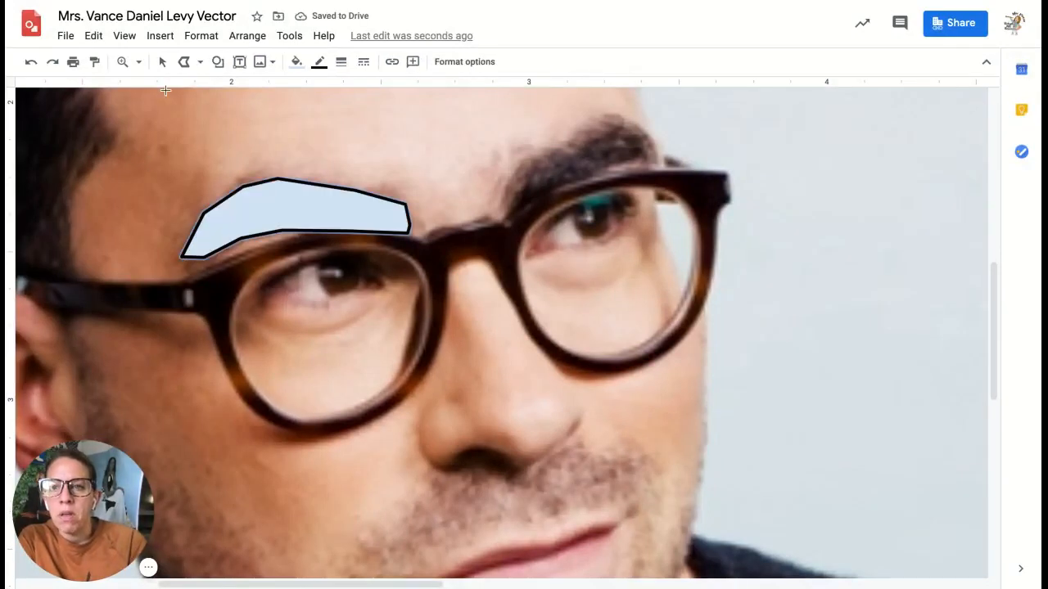
# Drag the traced eyebrow shape across the canvas onto the photo background, and bring up the right-hand image's menu.
pyautogui.click(295, 217)
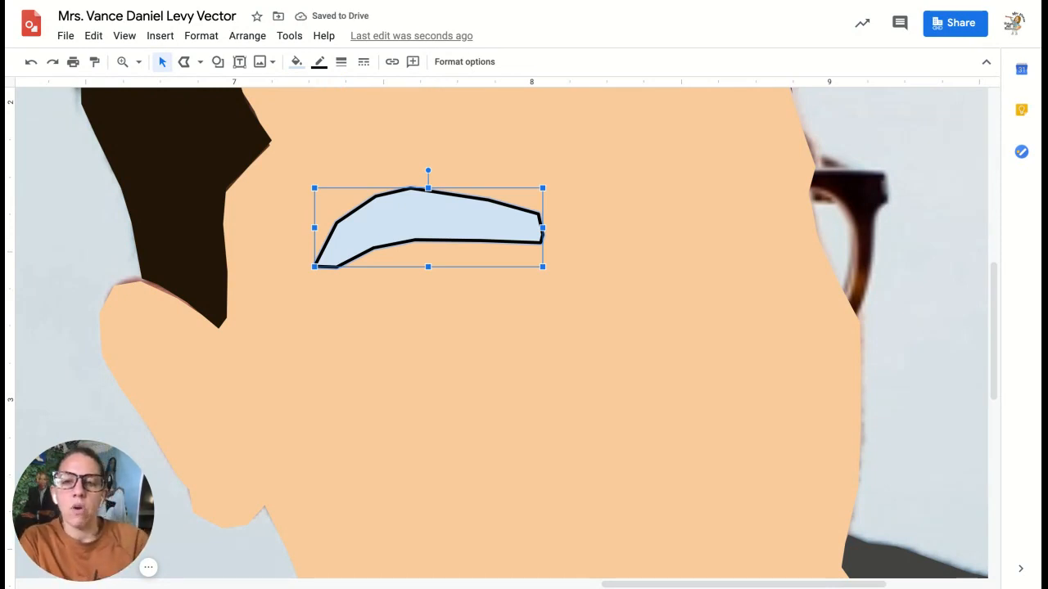
pyautogui.moveTo(427, 227); pyautogui.dragTo(583, 226)
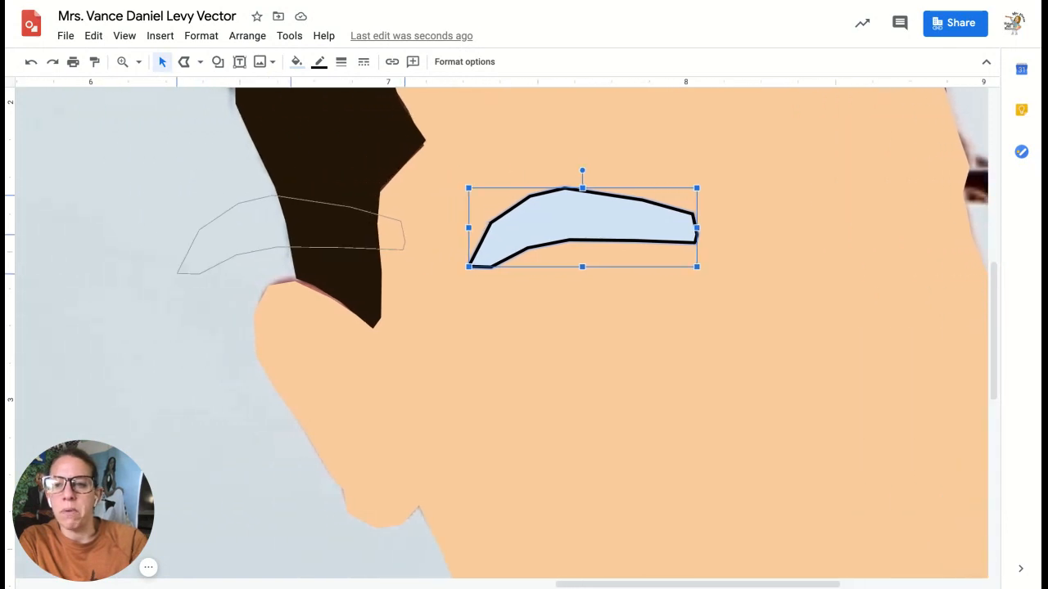
pyautogui.moveTo(582, 227); pyautogui.dragTo(107, 246)
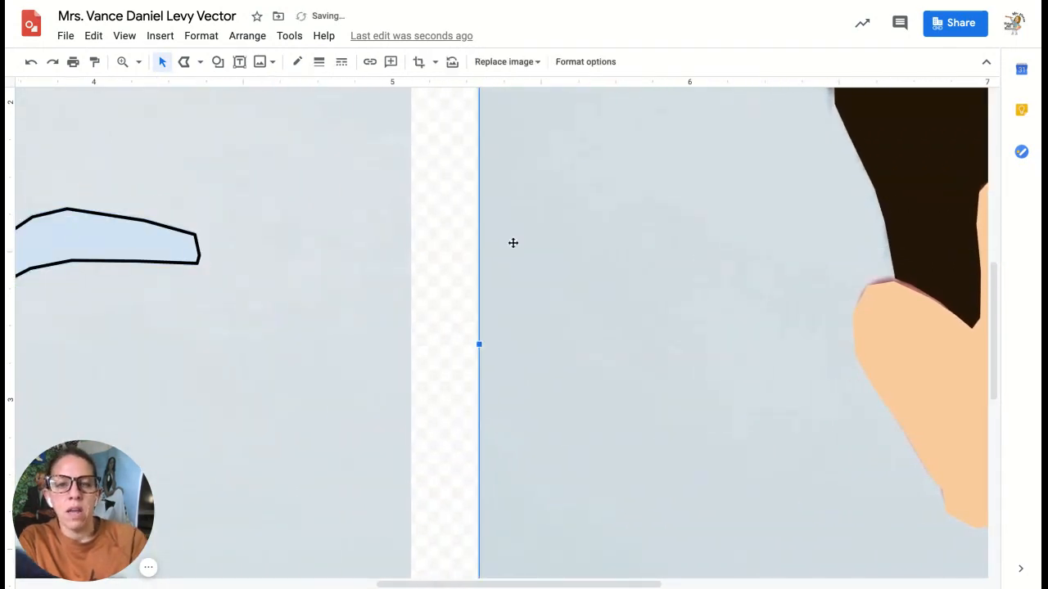
pyautogui.rightClick(513, 243)
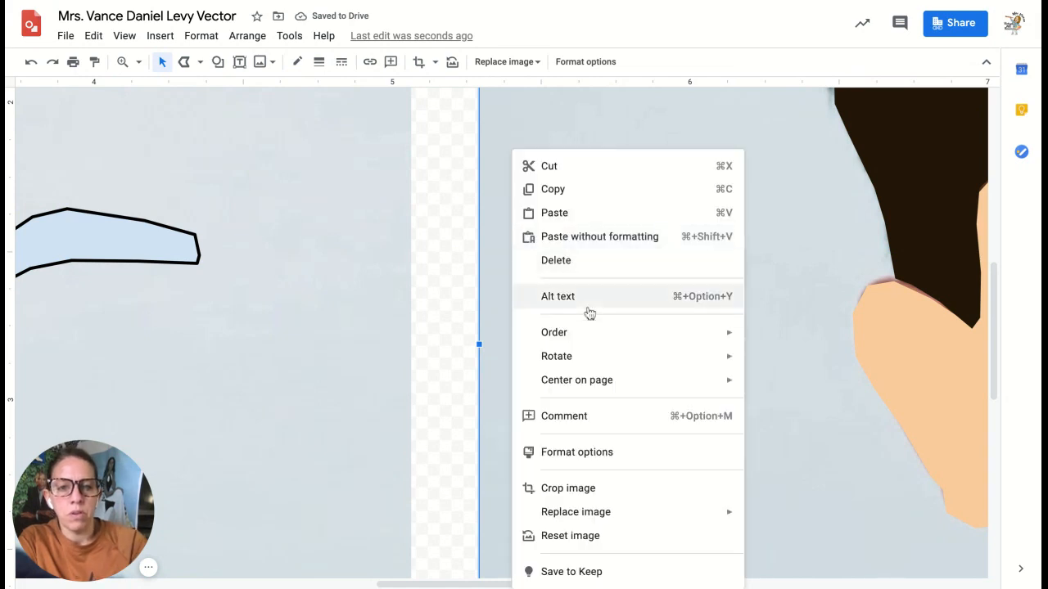
pyautogui.moveTo(799, 345)
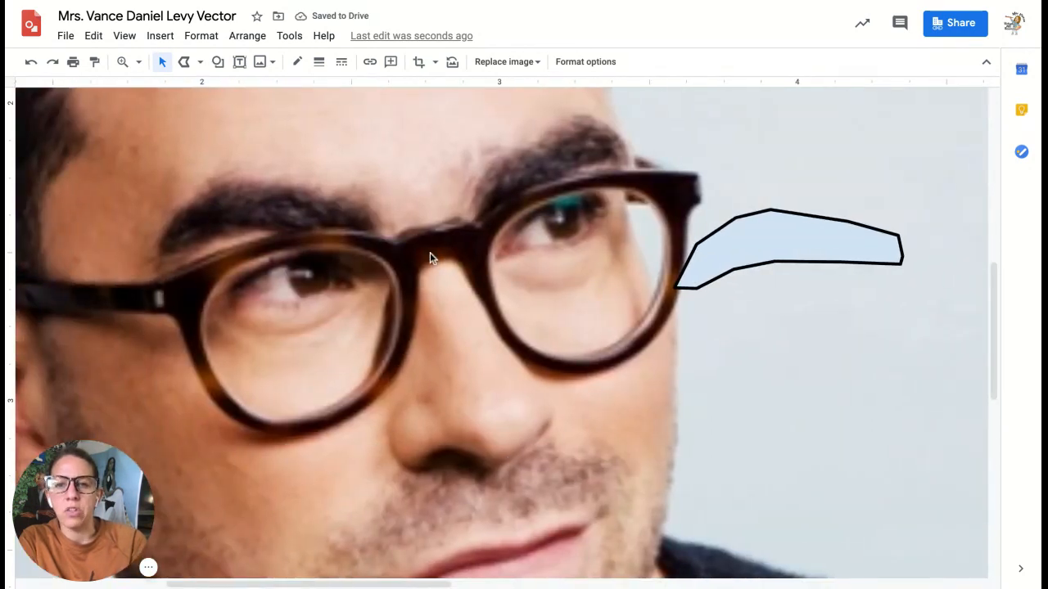
pyautogui.moveTo(184, 62)
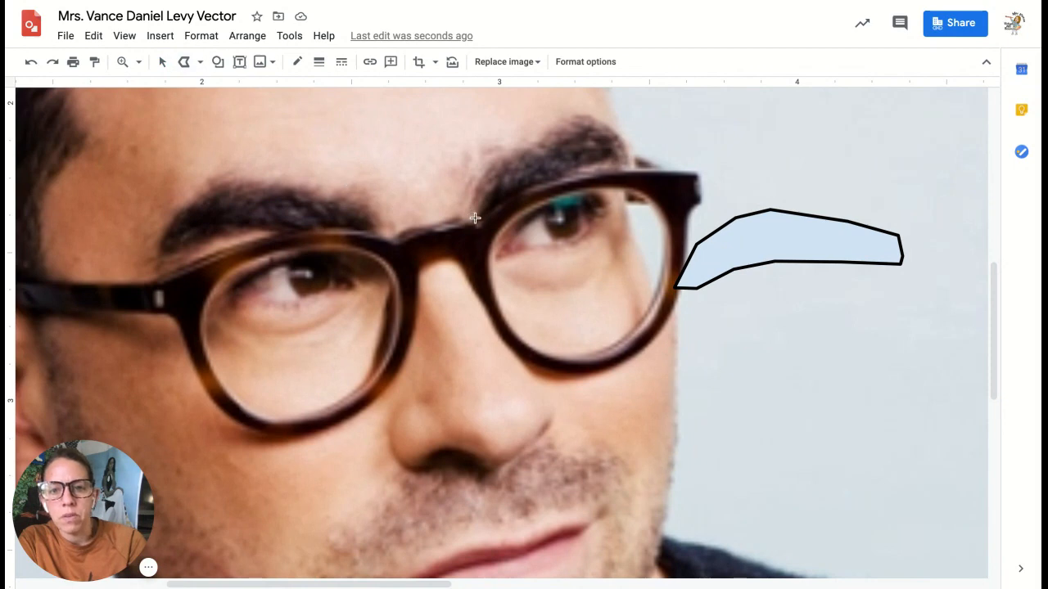
pyautogui.moveTo(475, 189)
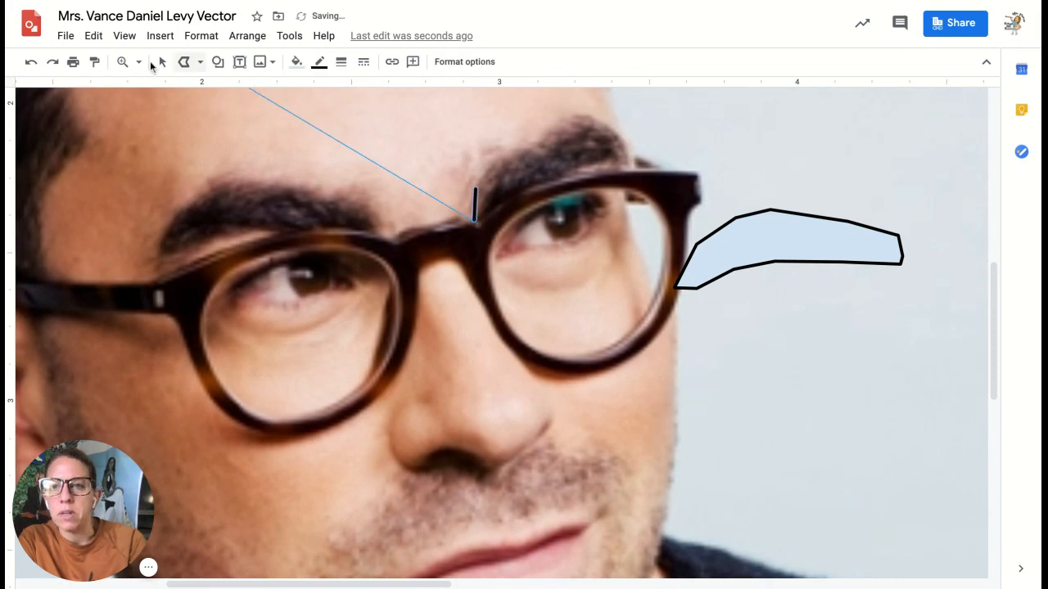
# Start a polyline outline around the right eyebrow.
pyautogui.click(30, 61)
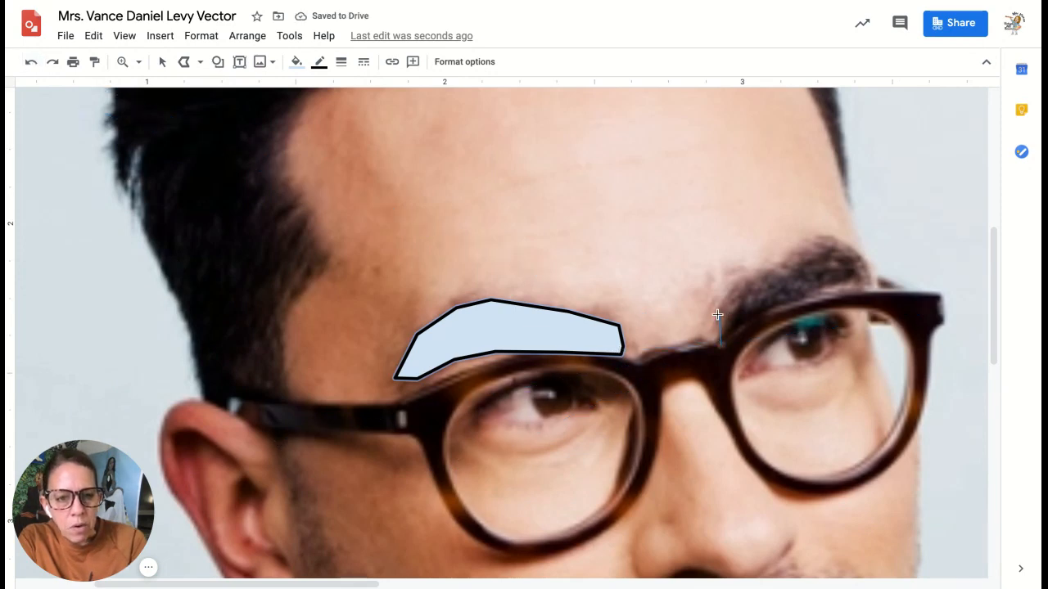
pyautogui.moveTo(734, 295)
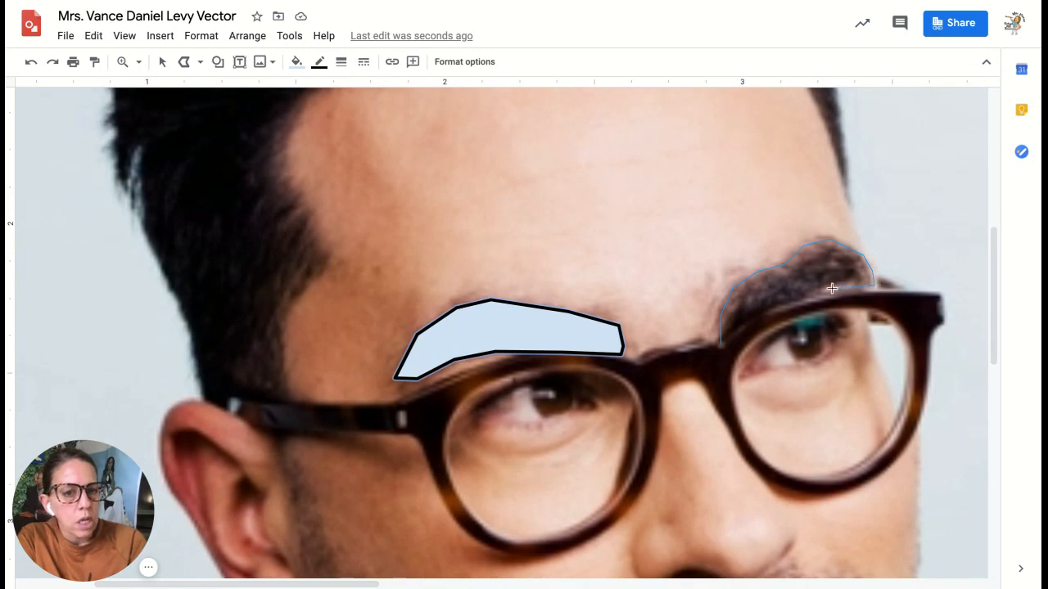
pyautogui.moveTo(772, 311)
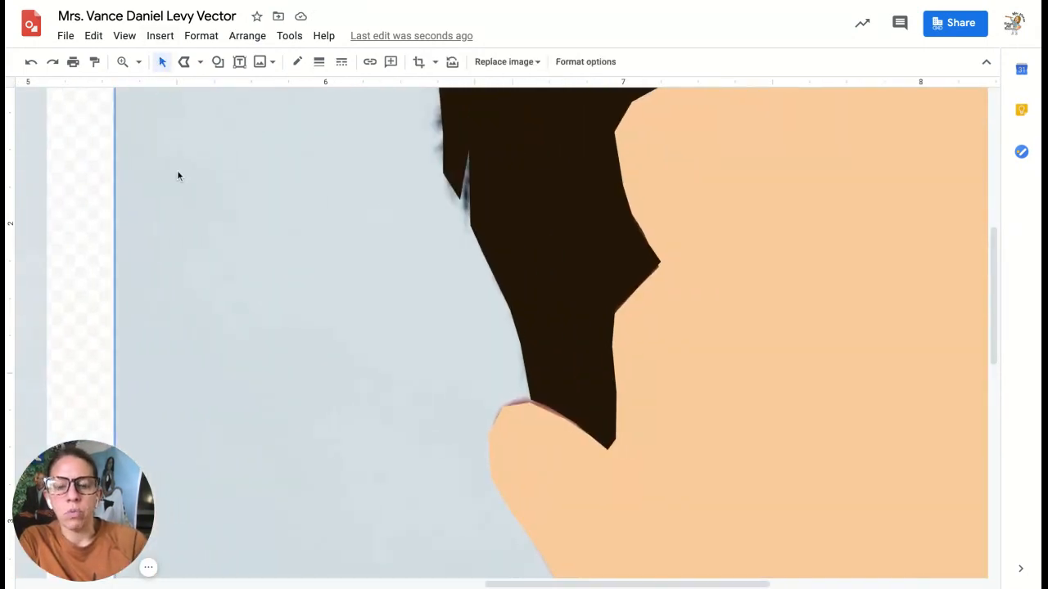
# Bring the reference photo to front, group the two eyebrows, and fill them dark brown.
pyautogui.rightClick(178, 172)
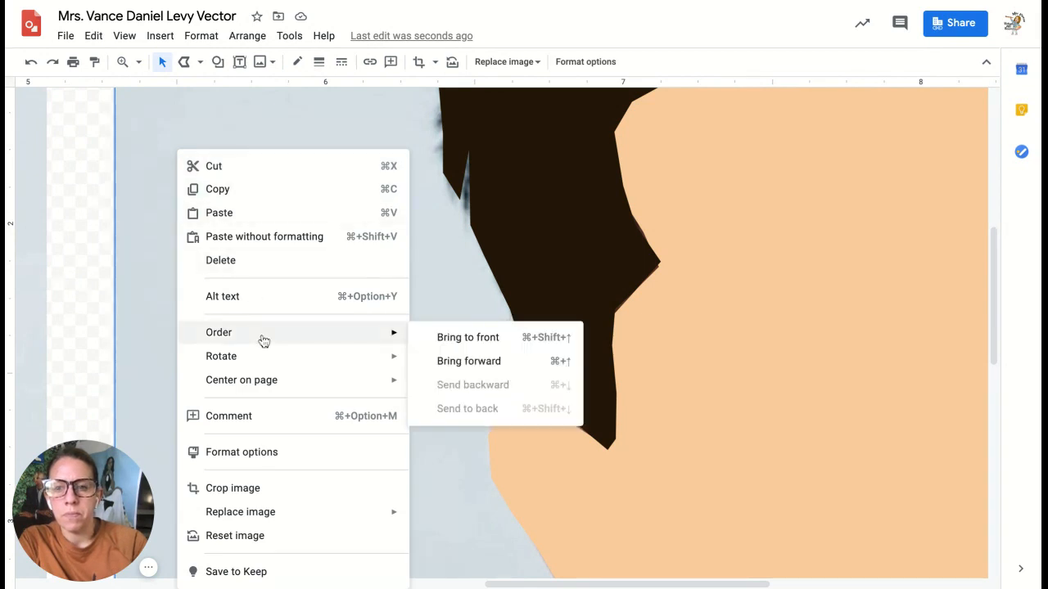
pyautogui.click(467, 336)
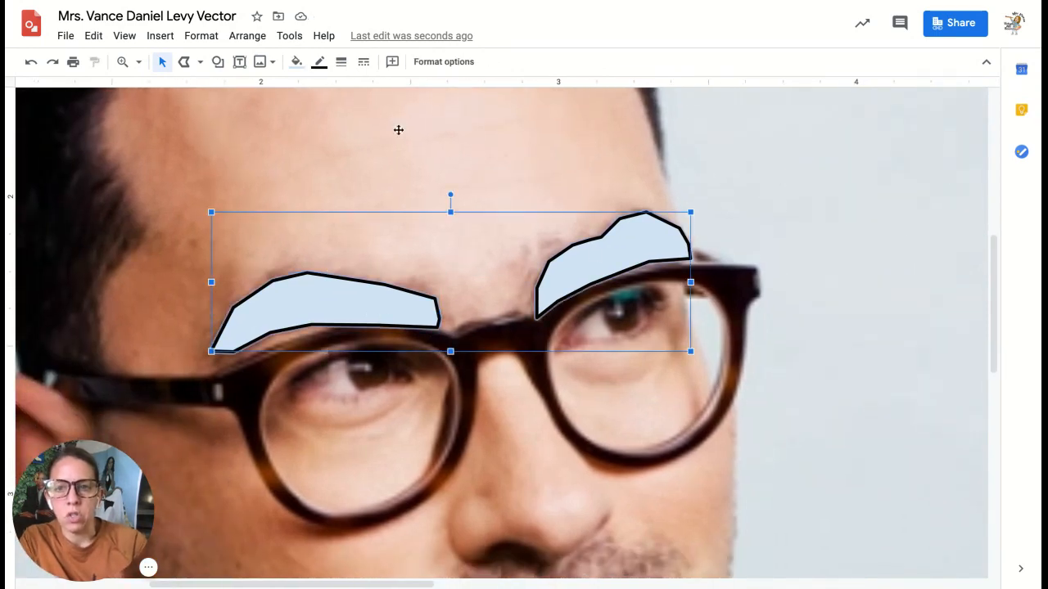
pyautogui.click(247, 35)
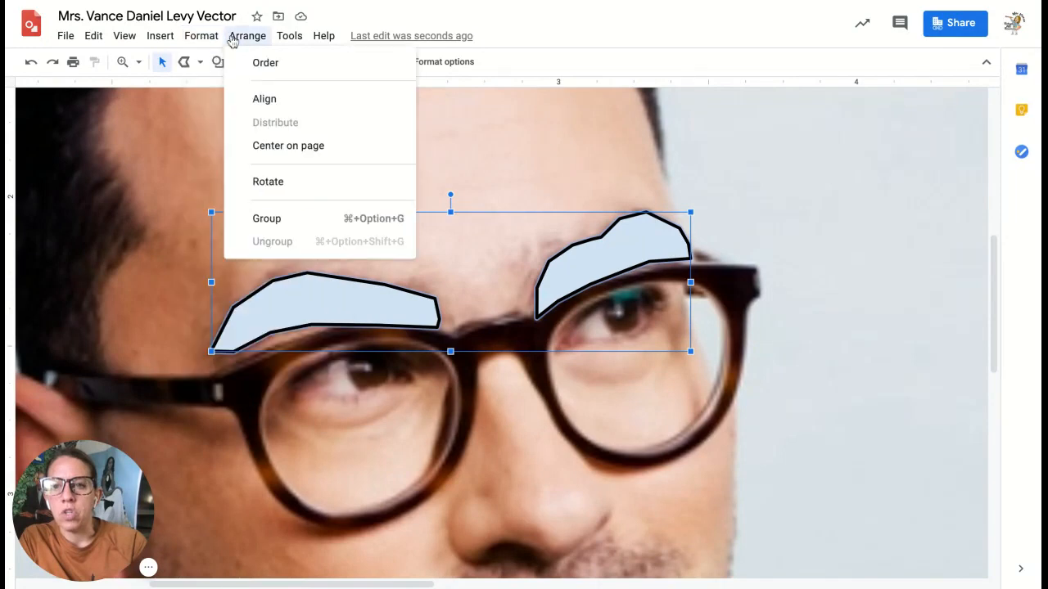
pyautogui.moveTo(294, 209)
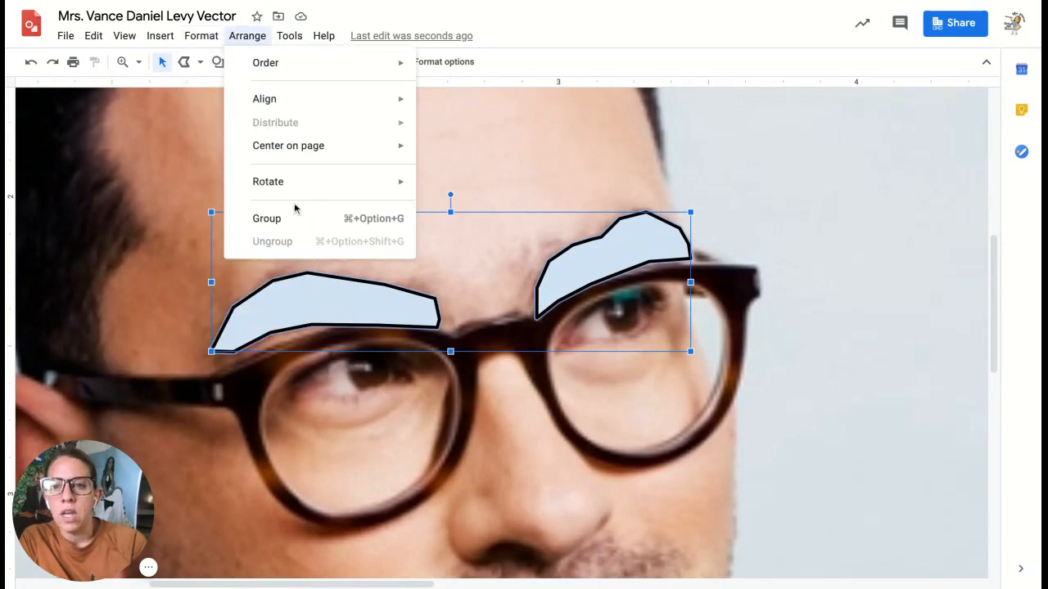
pyautogui.click(266, 218)
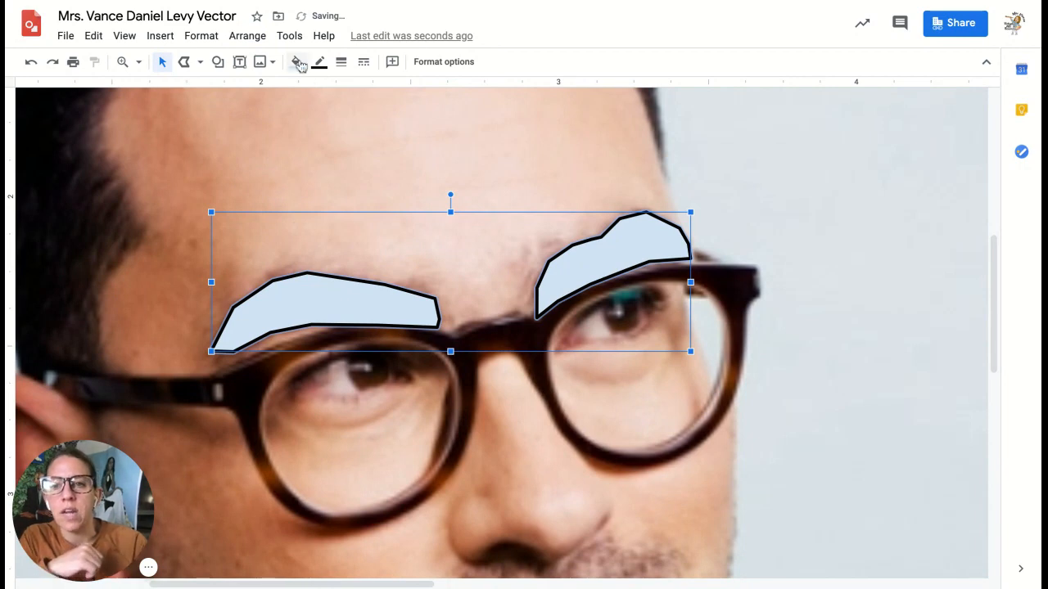
pyautogui.click(298, 61)
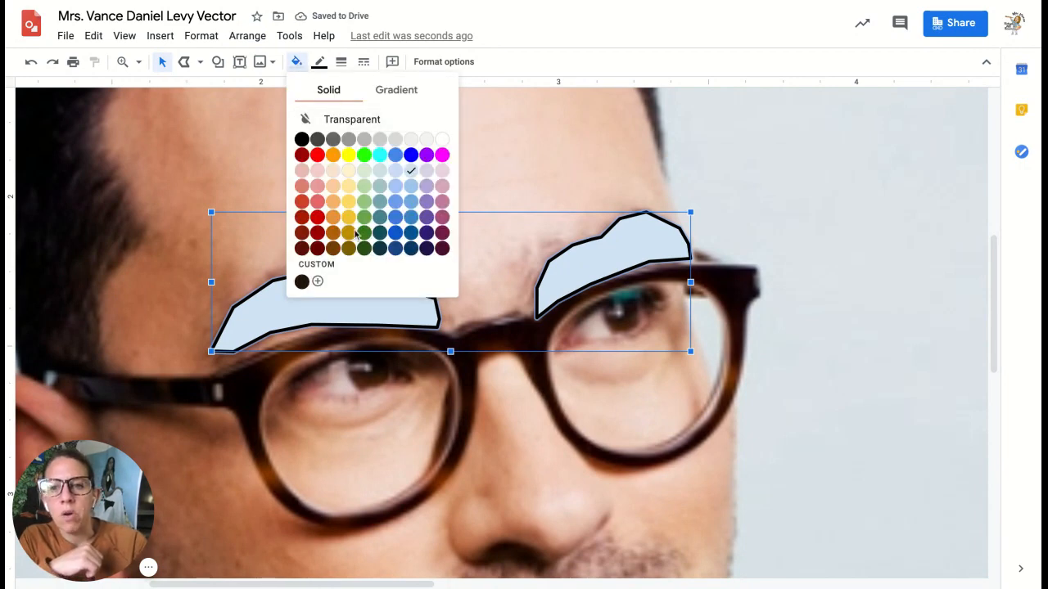
pyautogui.click(349, 248)
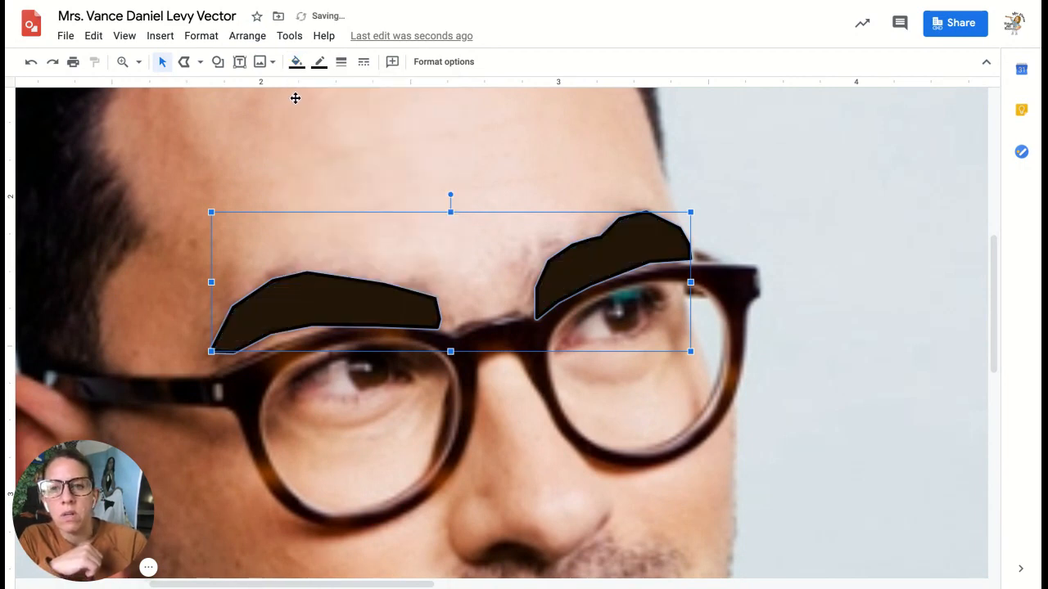
pyautogui.click(319, 61)
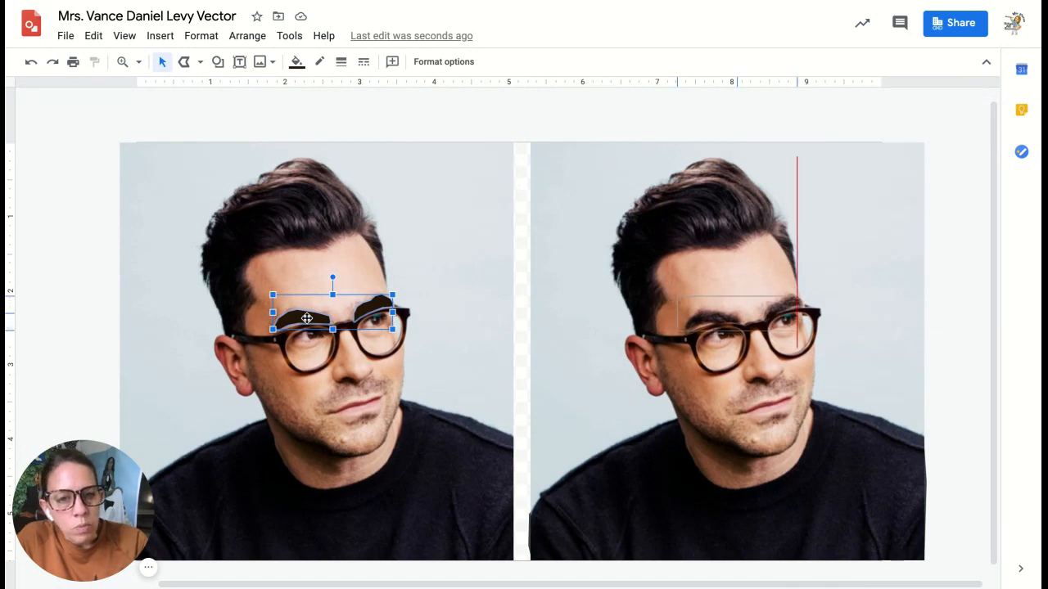
# Drag the eyebrow group onto the right-hand portrait and align it with its eyebrows.
pyautogui.moveTo(332, 311); pyautogui.dragTo(736, 314)
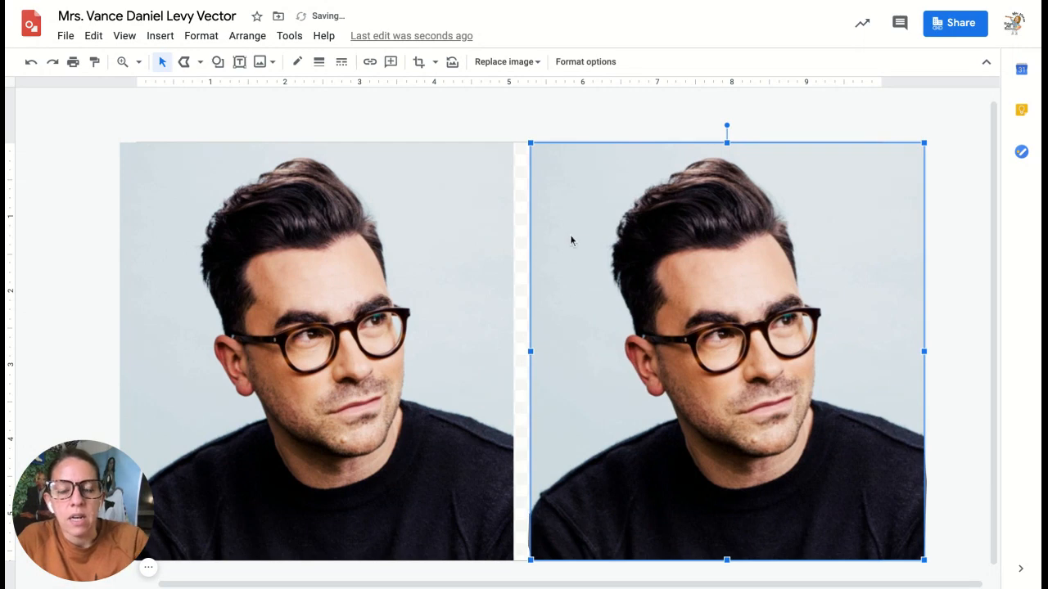
pyautogui.moveTo(555, 206)
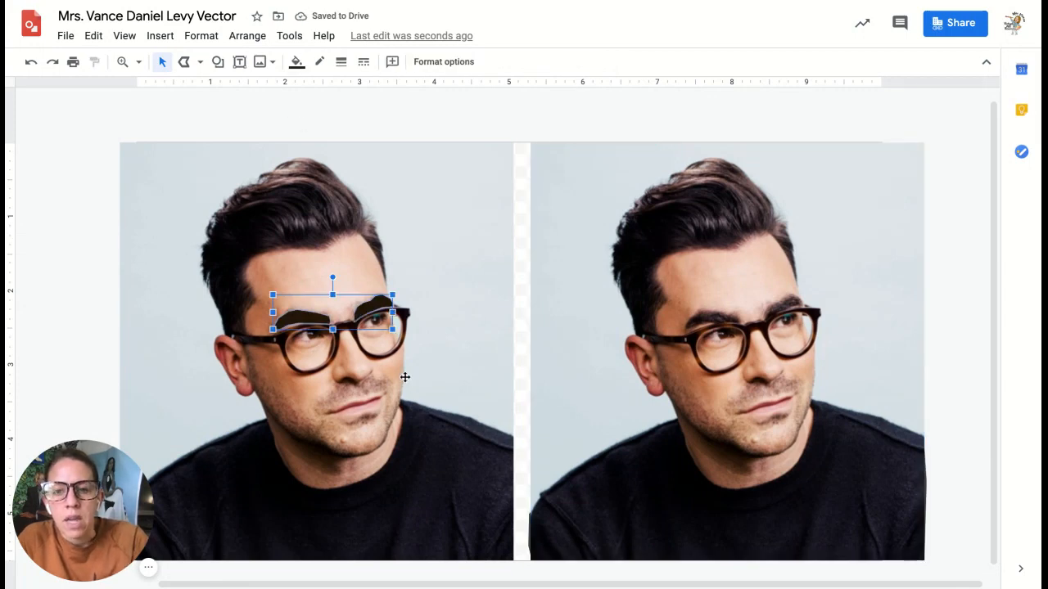
pyautogui.rightClick(332, 319)
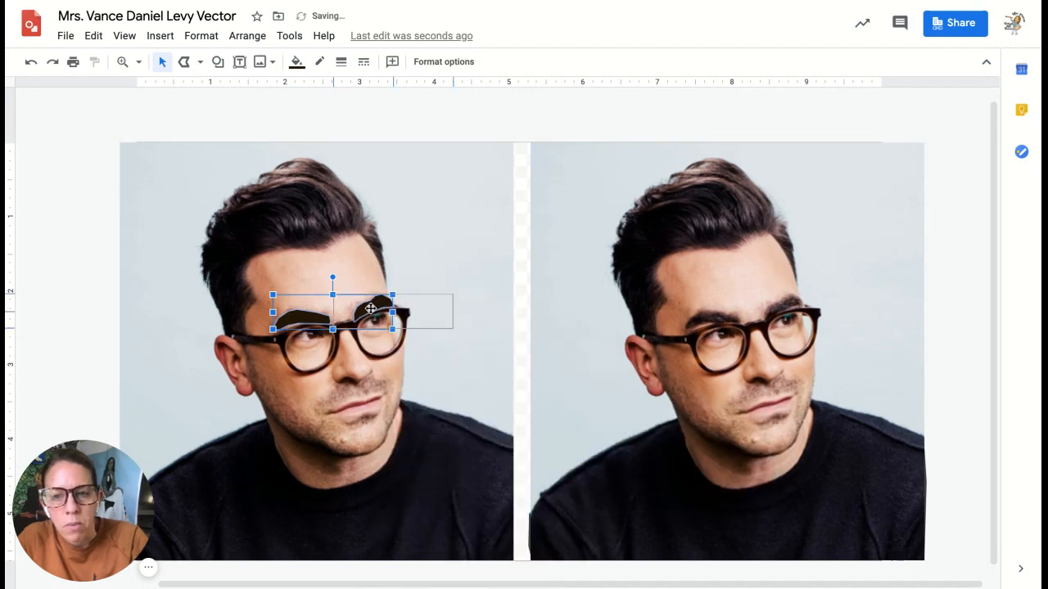
pyautogui.moveTo(371, 310); pyautogui.dragTo(727, 312)
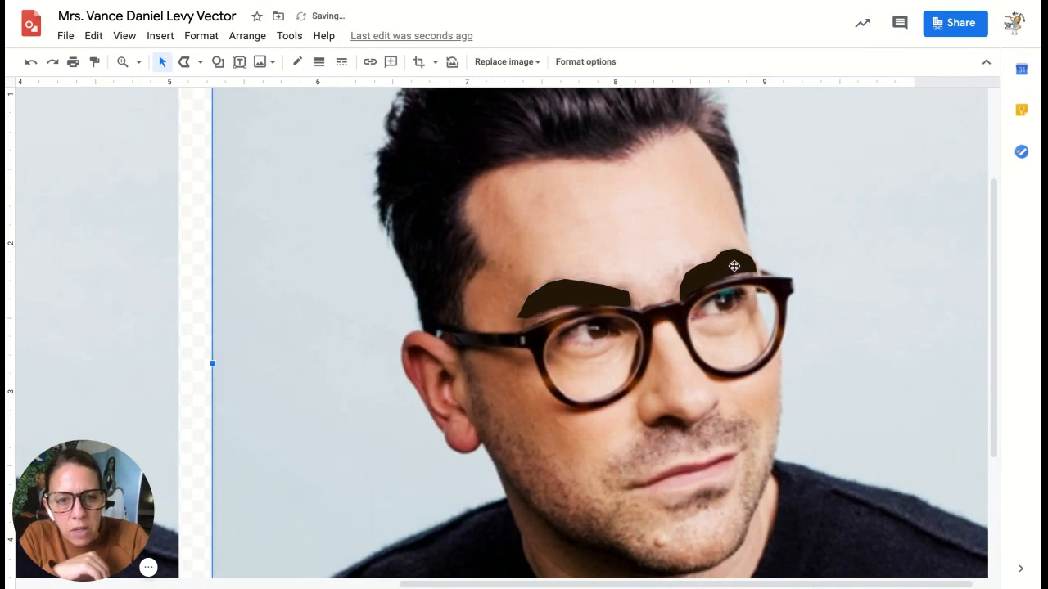
pyautogui.click(734, 266)
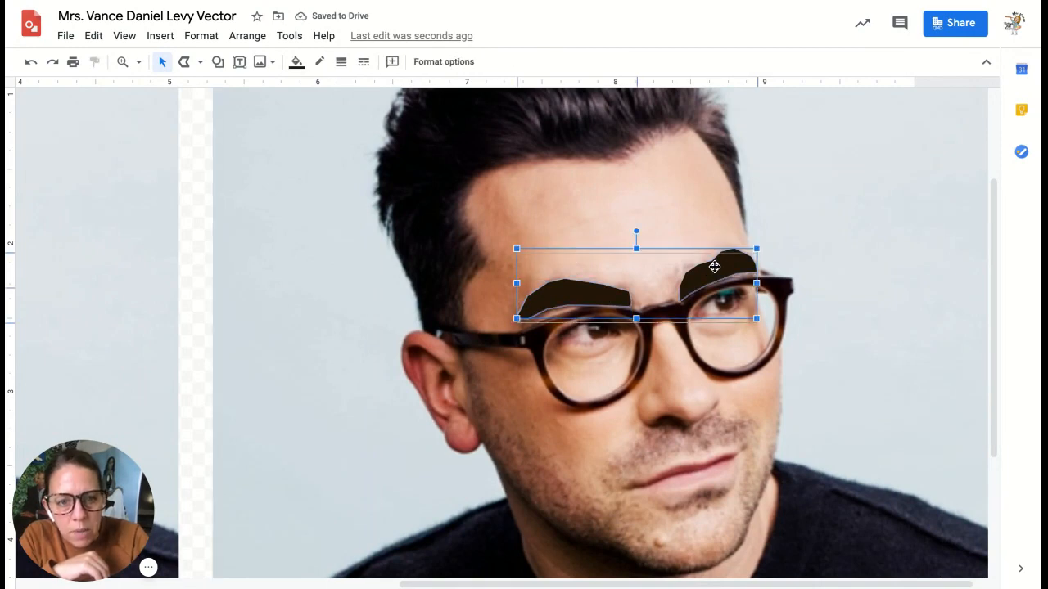
pyautogui.moveTo(714, 266); pyautogui.dragTo(714, 286)
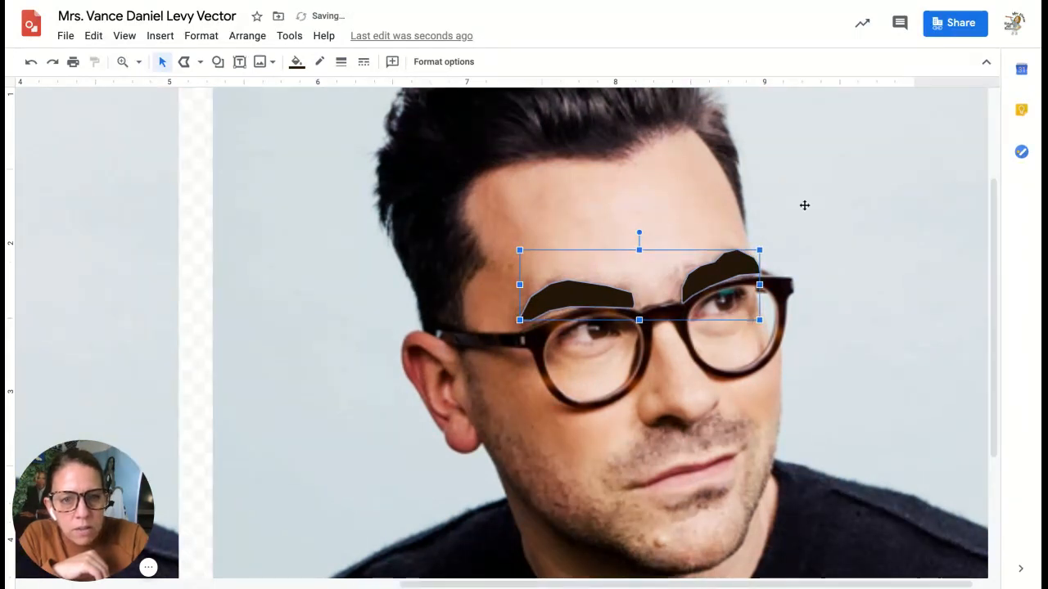
# Send the reference photo to the back behind the drawing.
pyautogui.click(848, 194)
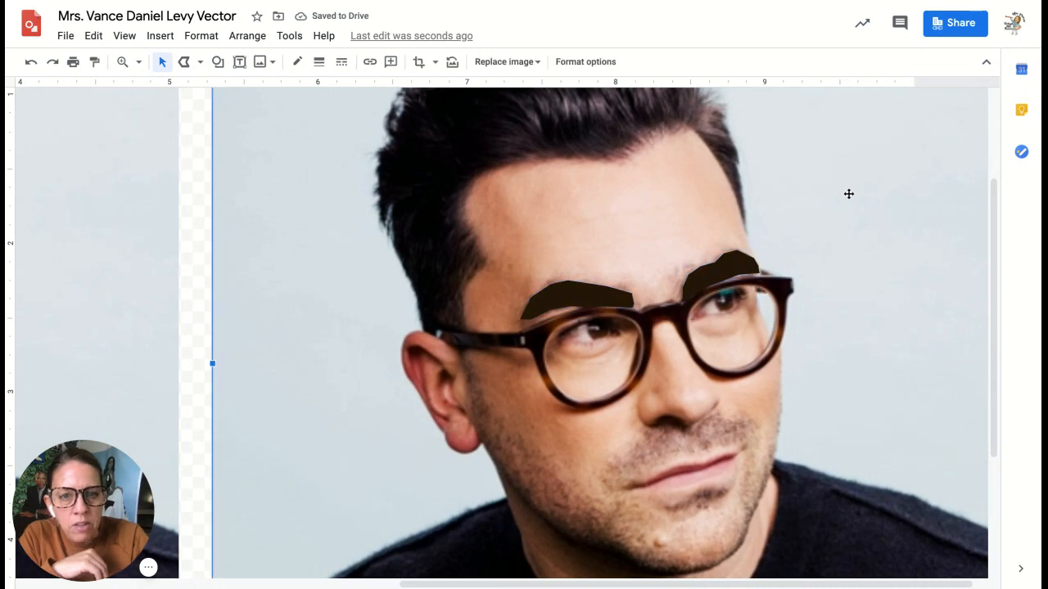
pyautogui.moveTo(618, 294)
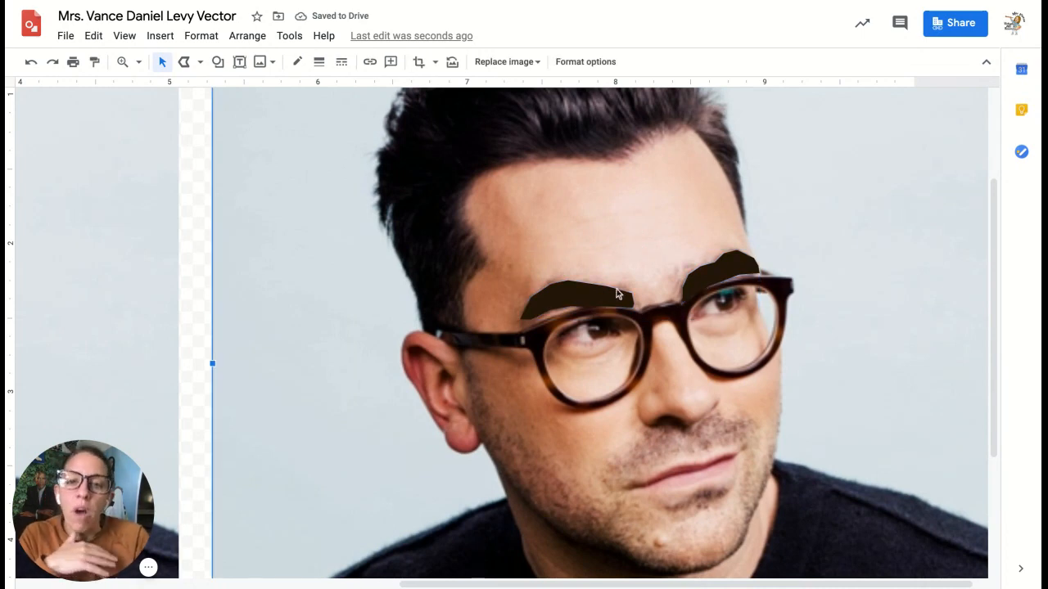
pyautogui.moveTo(302, 253)
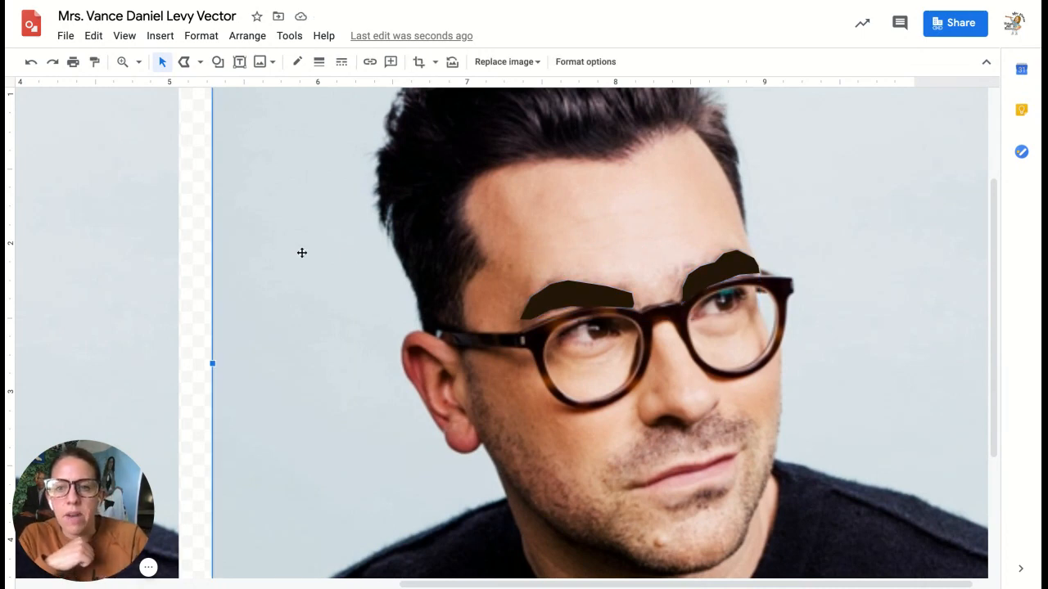
pyautogui.rightClick(302, 252)
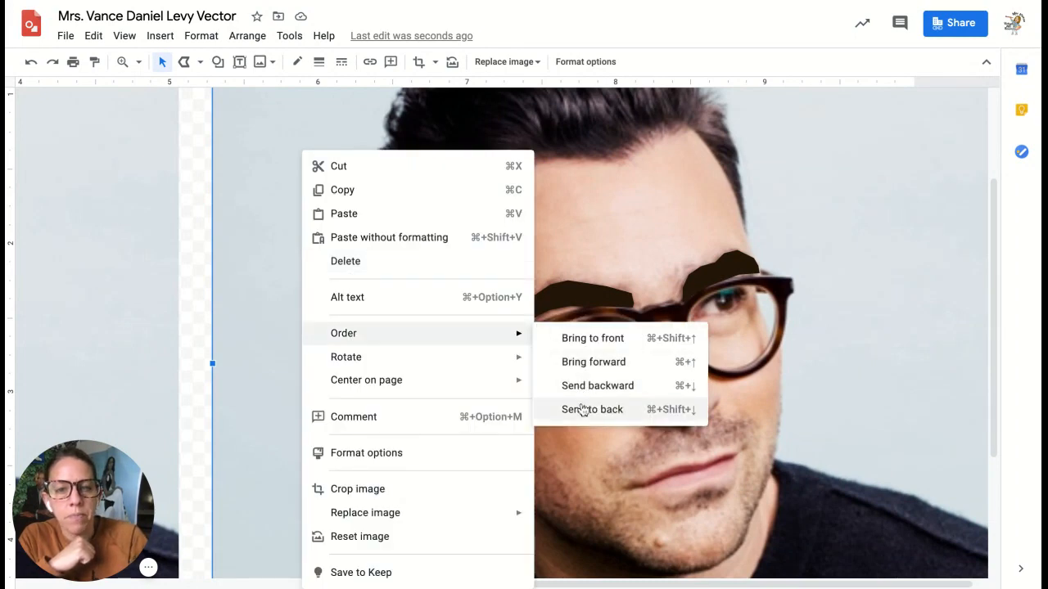
pyautogui.click(591, 409)
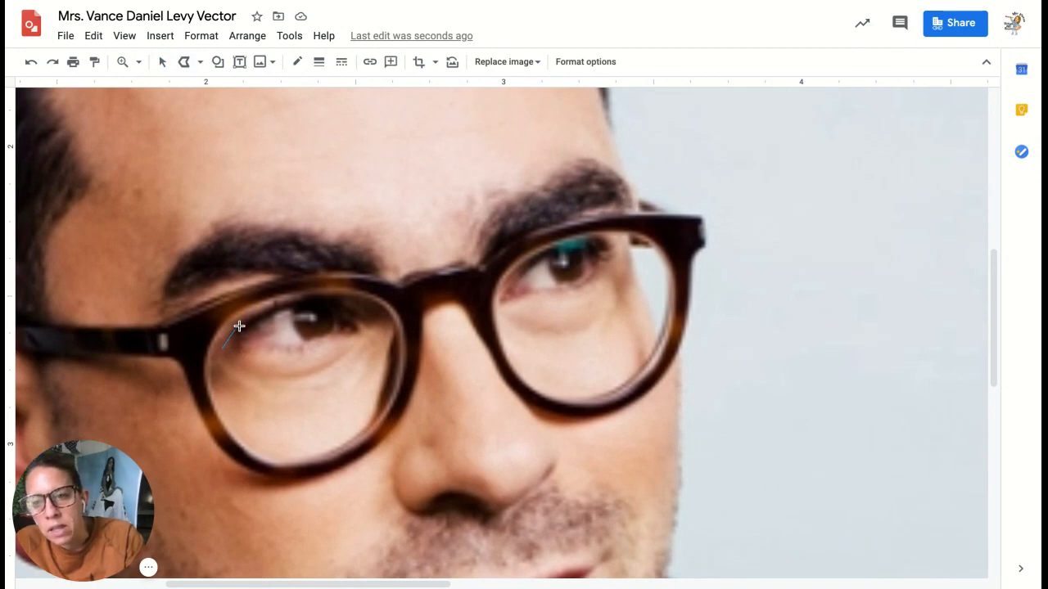
pyautogui.moveTo(259, 315)
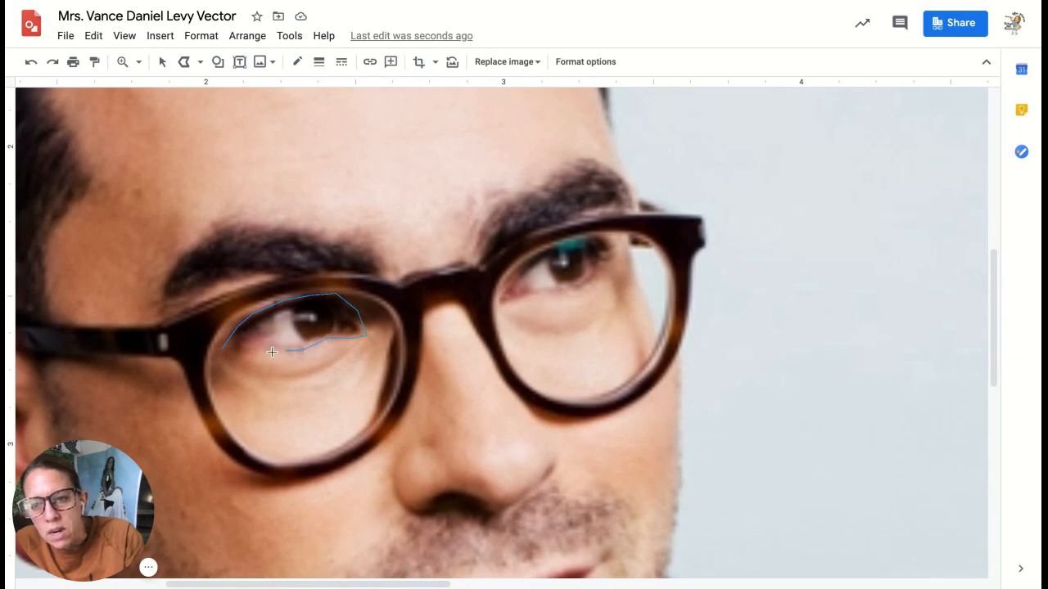
pyautogui.moveTo(243, 349)
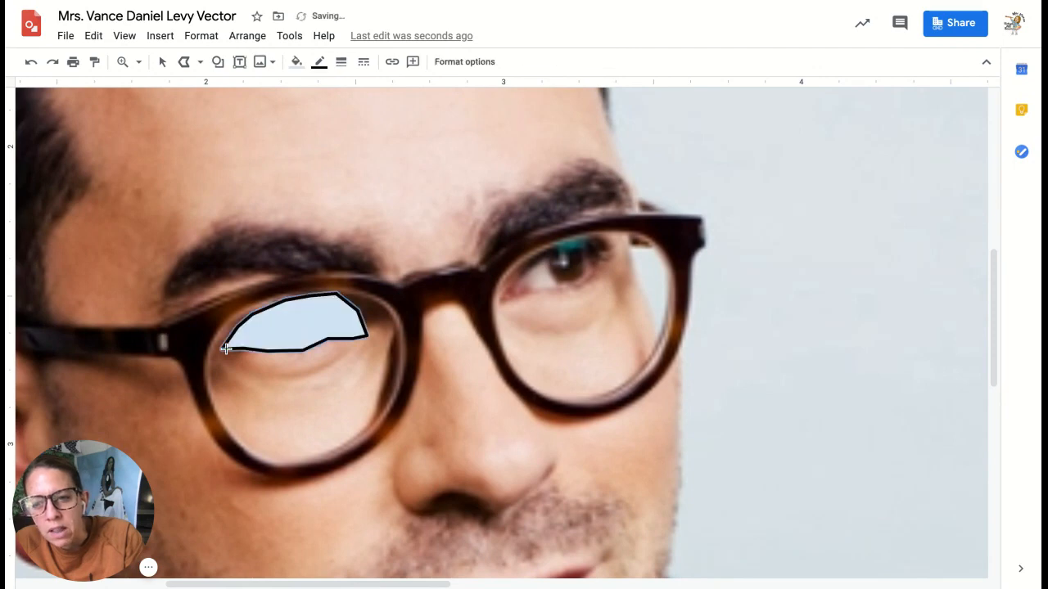
pyautogui.moveTo(505, 296)
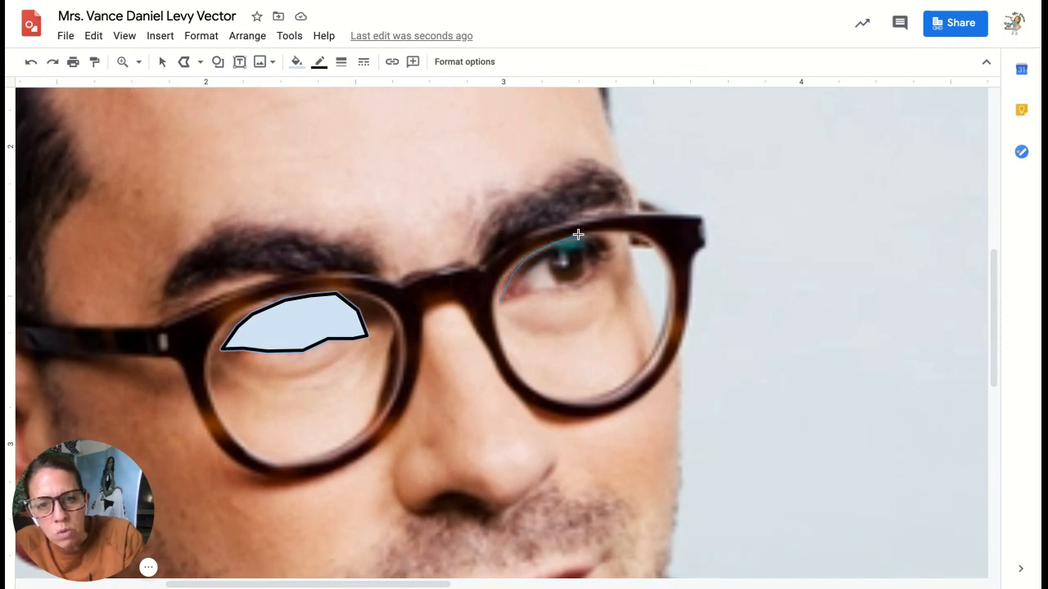
pyautogui.moveTo(606, 232)
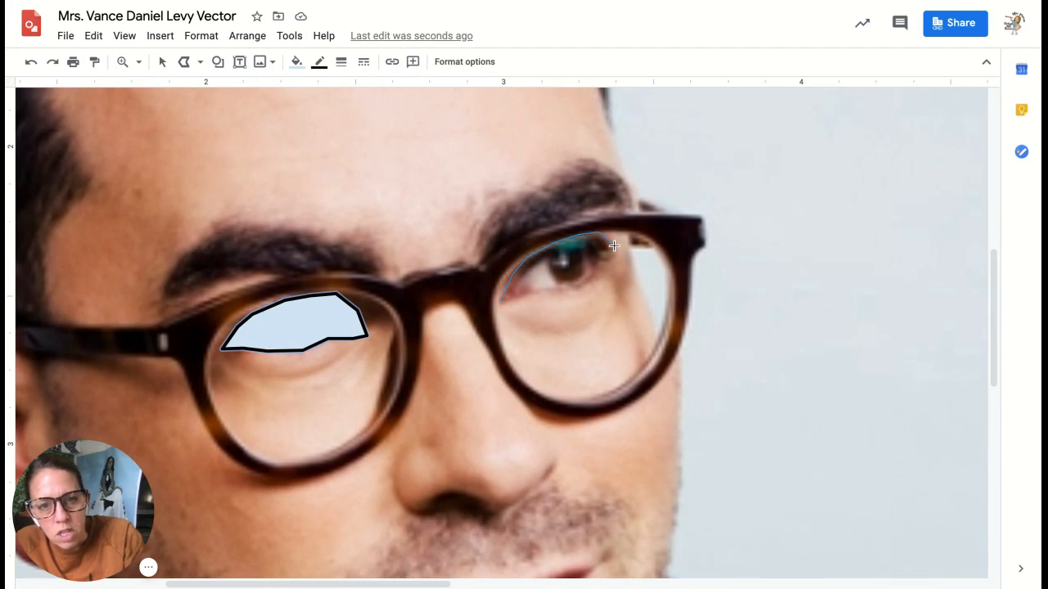
pyautogui.moveTo(604, 267)
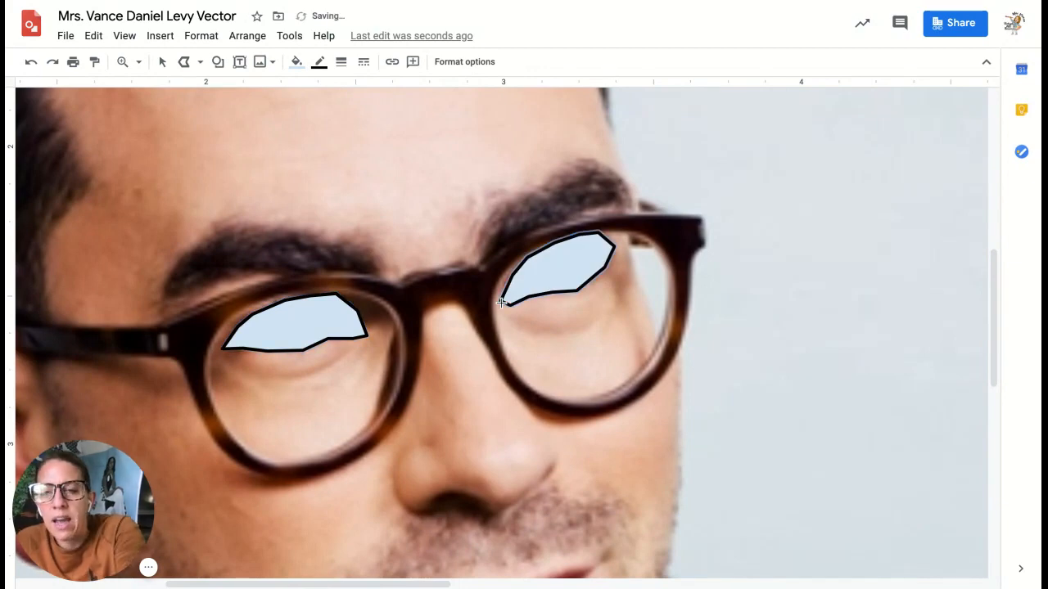
pyautogui.moveTo(582, 364)
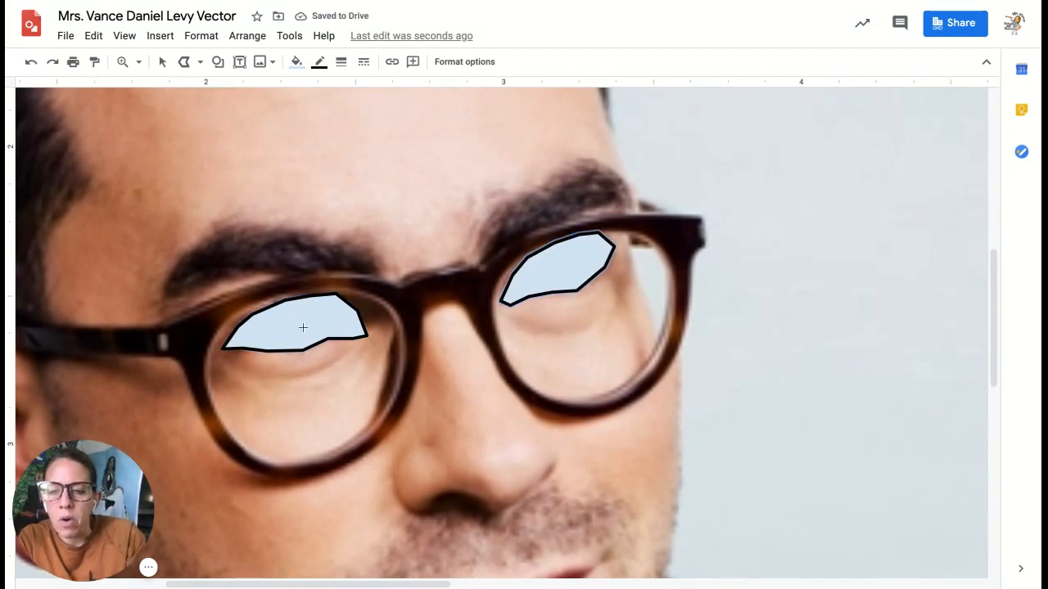
# Give both eyelid shapes a transparent border and a custom tan fill #ebb783.
pyautogui.click(303, 327)
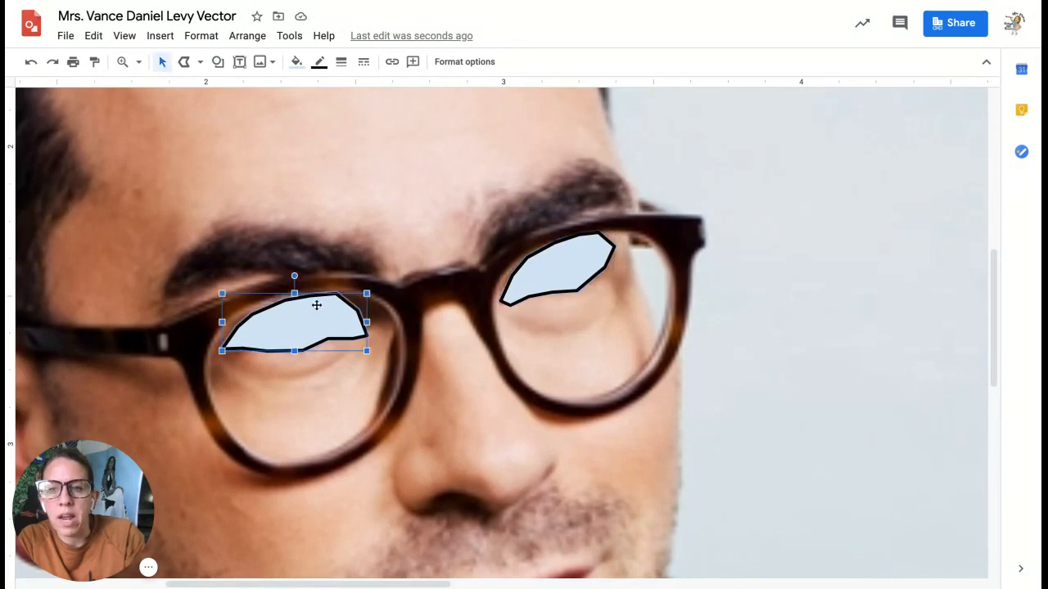
pyautogui.click(295, 61)
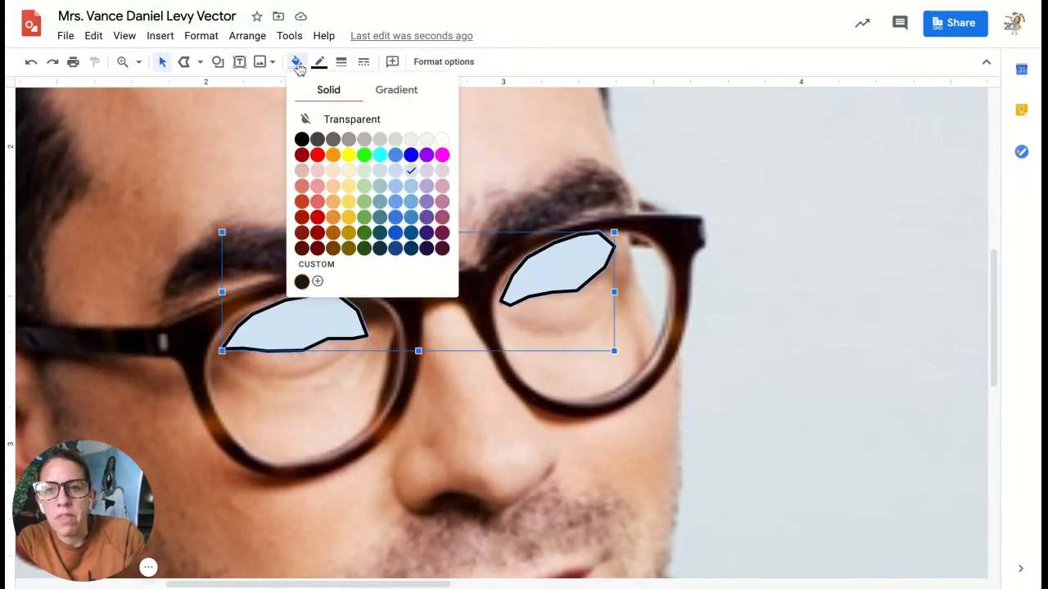
pyautogui.click(246, 36)
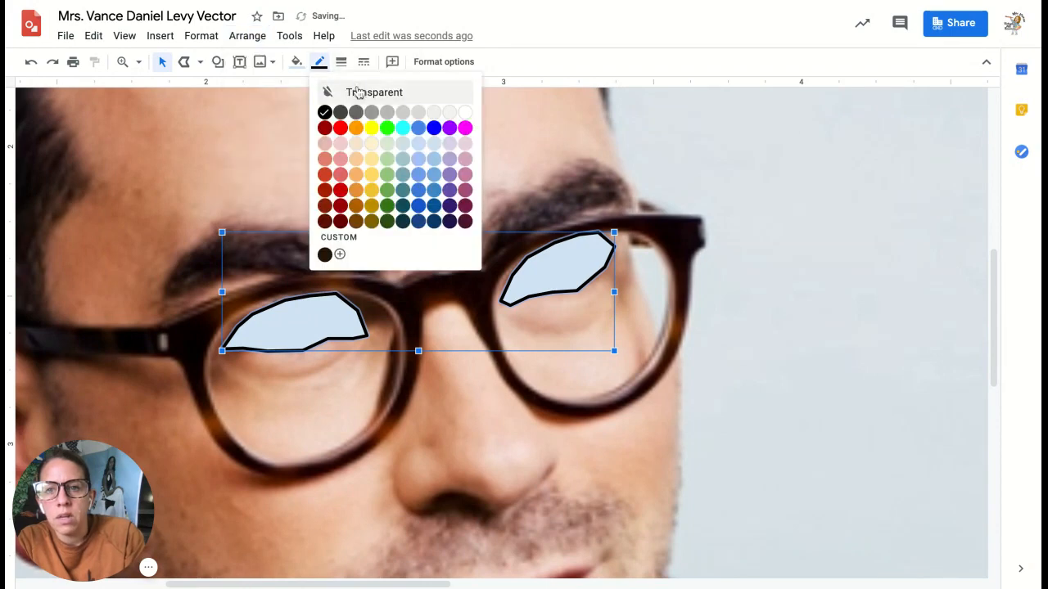
pyautogui.click(297, 62)
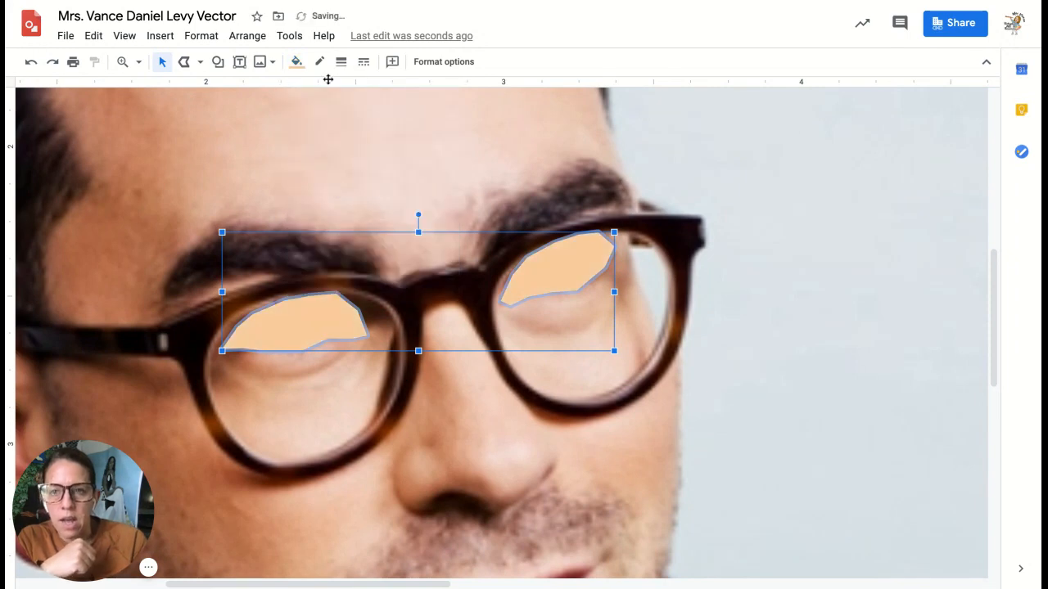
pyautogui.click(296, 61)
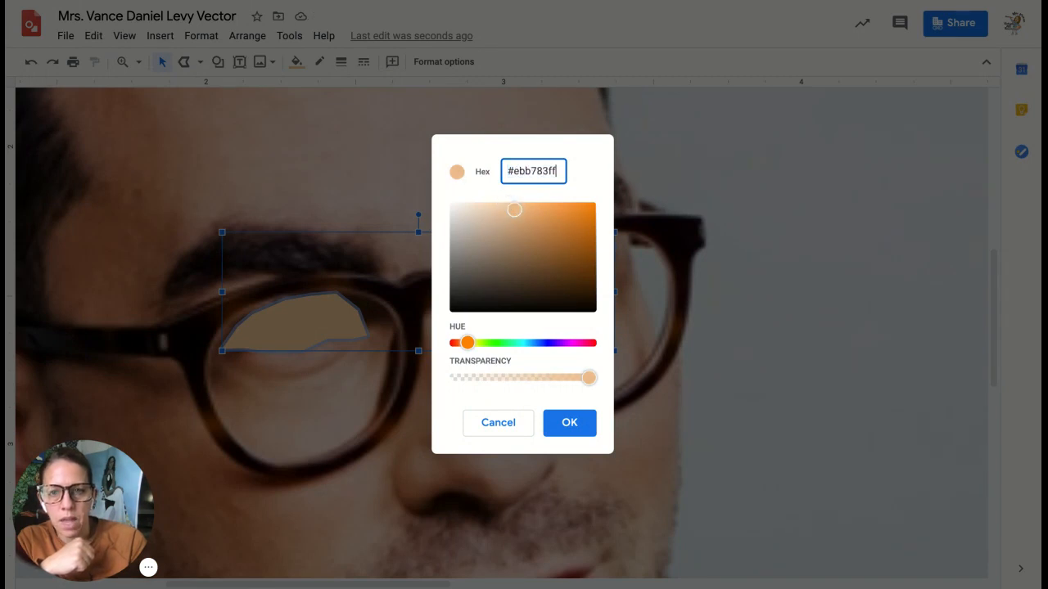
pyautogui.click(569, 422)
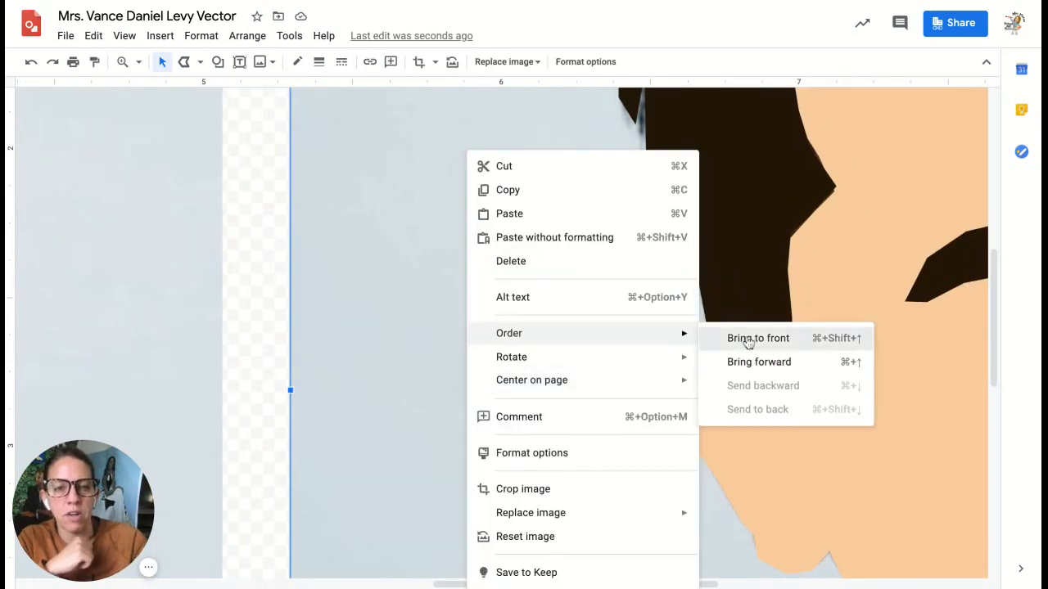
# Drag the tan eyelid shapes onto the vector portrait and nudge them under the eyebrows.
pyautogui.click(757, 338)
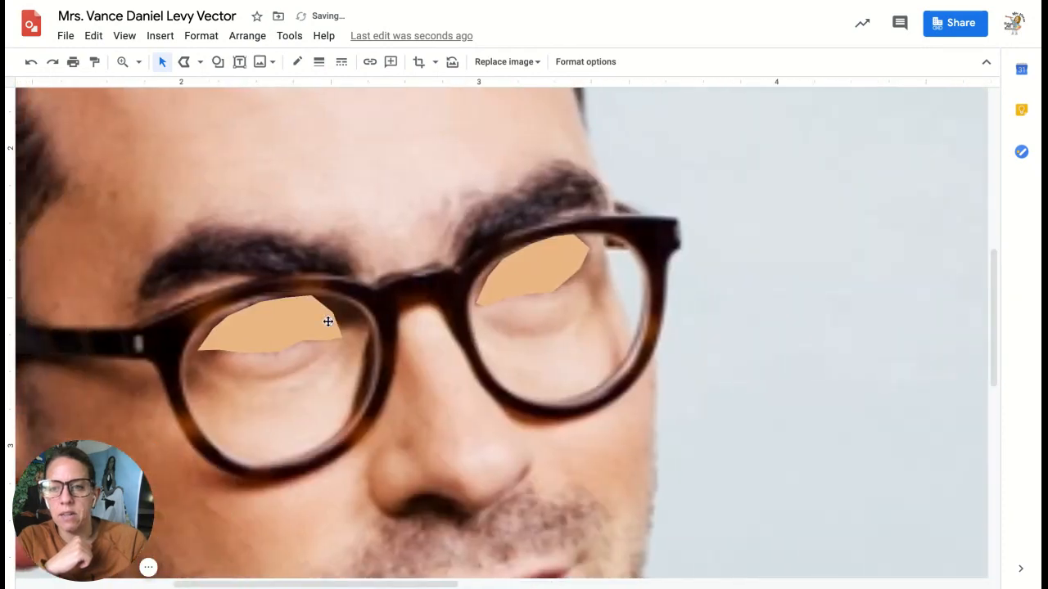
pyautogui.rightClick(328, 321)
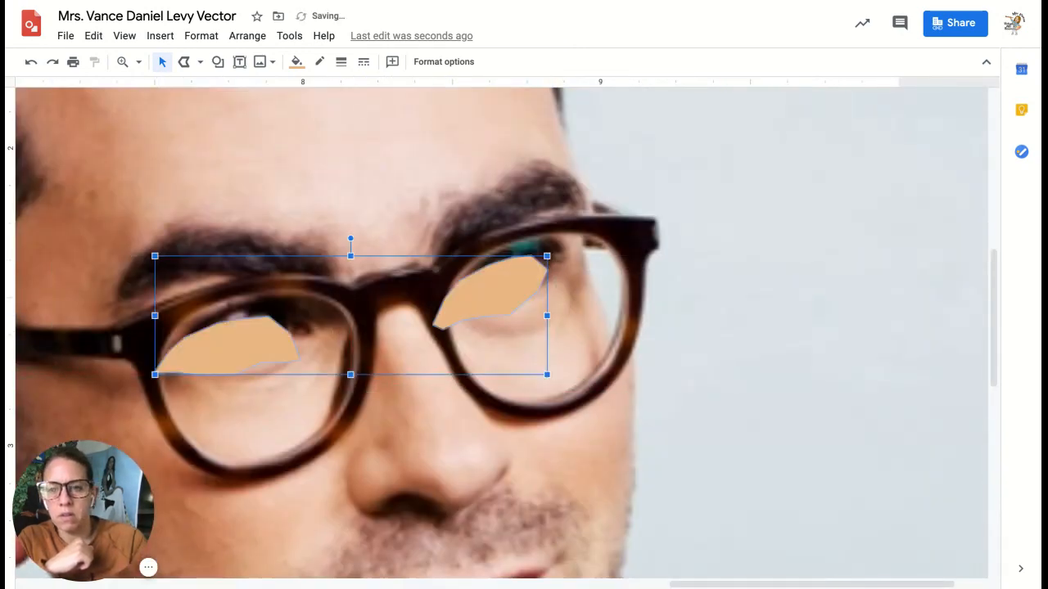
pyautogui.moveTo(350, 315); pyautogui.dragTo(350, 266)
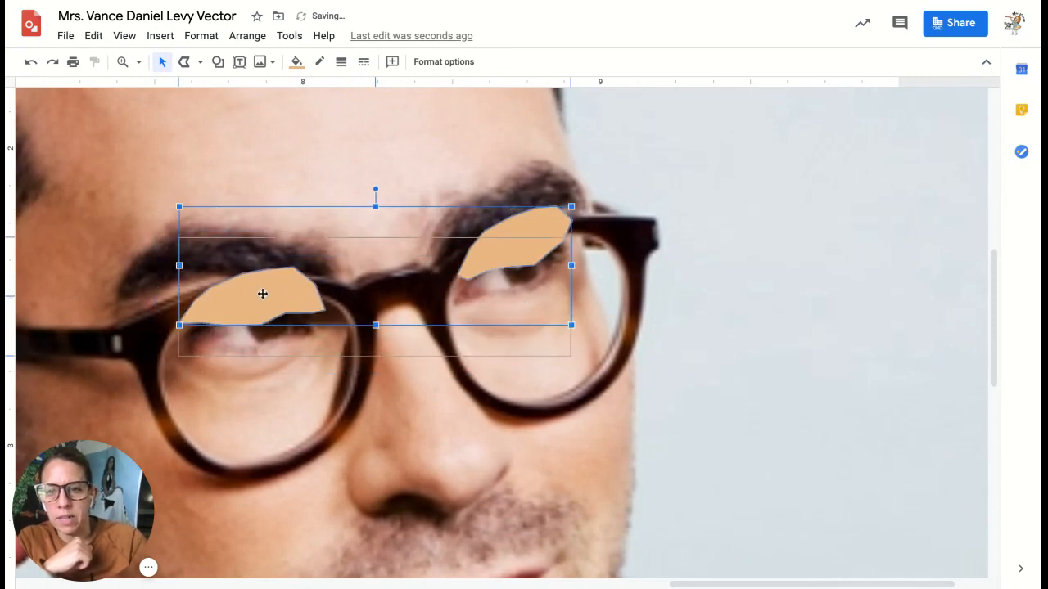
pyautogui.moveTo(262, 294); pyautogui.dragTo(262, 325)
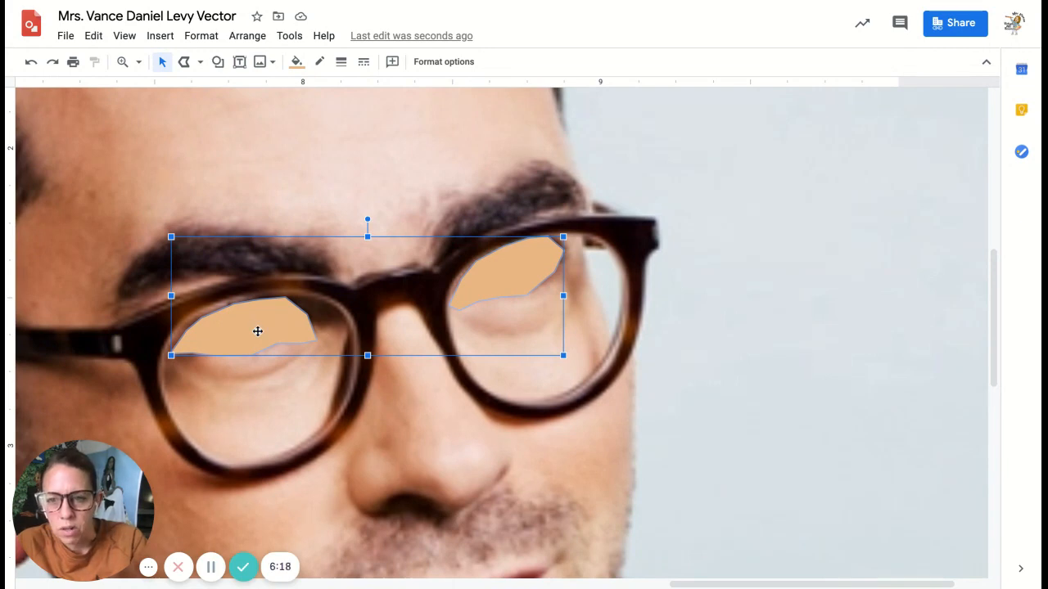
pyautogui.moveTo(257, 331); pyautogui.dragTo(251, 331)
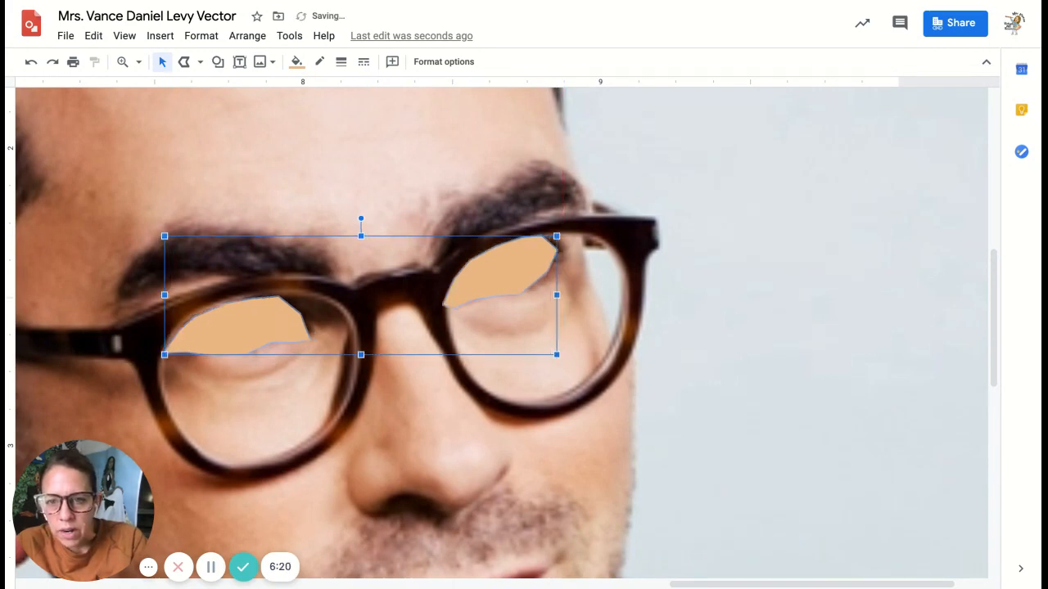
pyautogui.moveTo(360, 295); pyautogui.dragTo(367, 292)
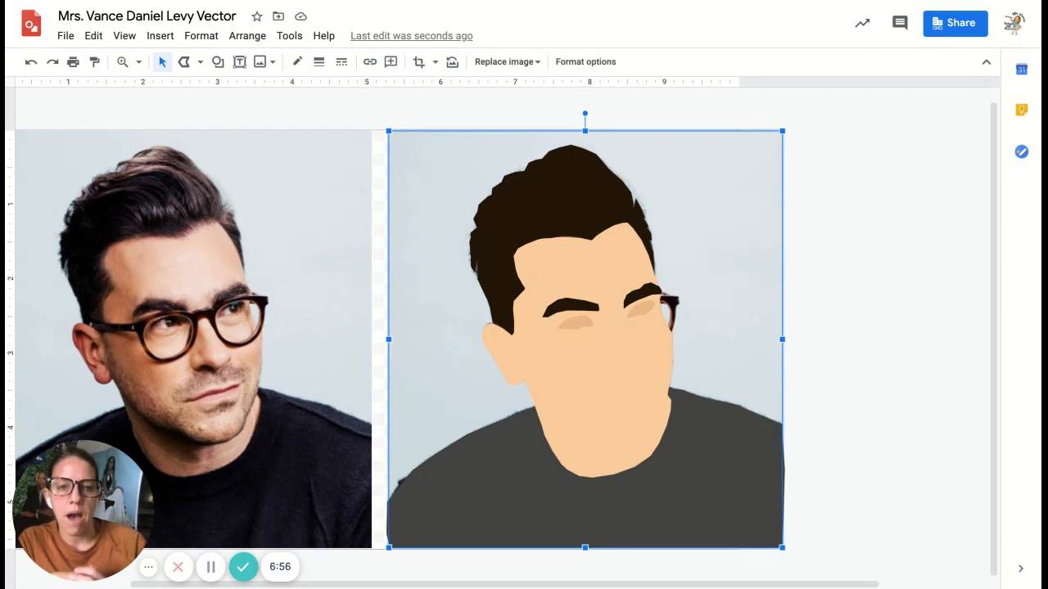
pyautogui.moveTo(655, 351)
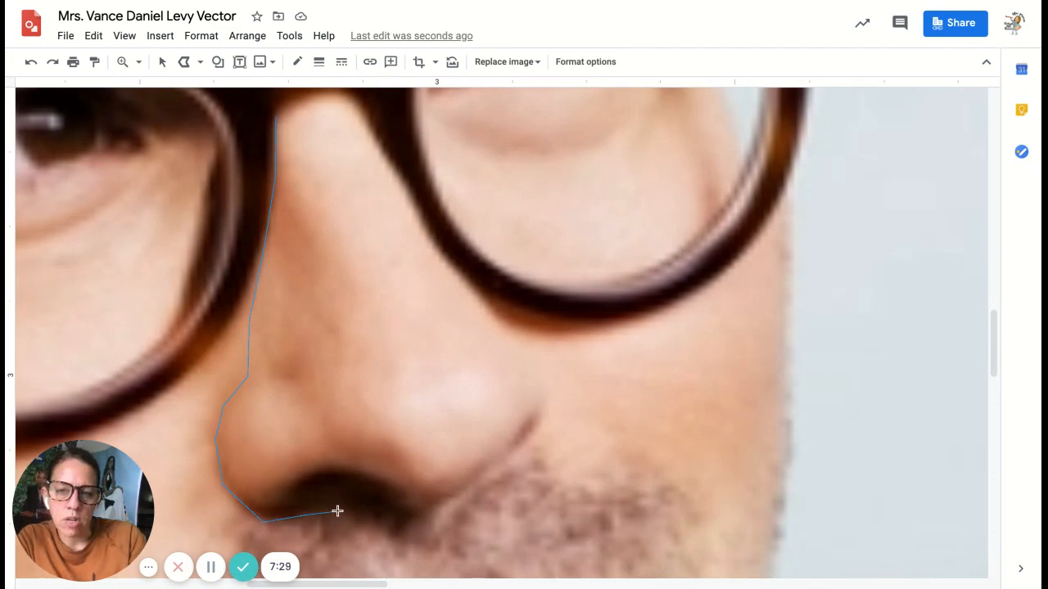
# Finish the nose outline with corners under and along the nostril and up its side.
pyautogui.click(393, 515)
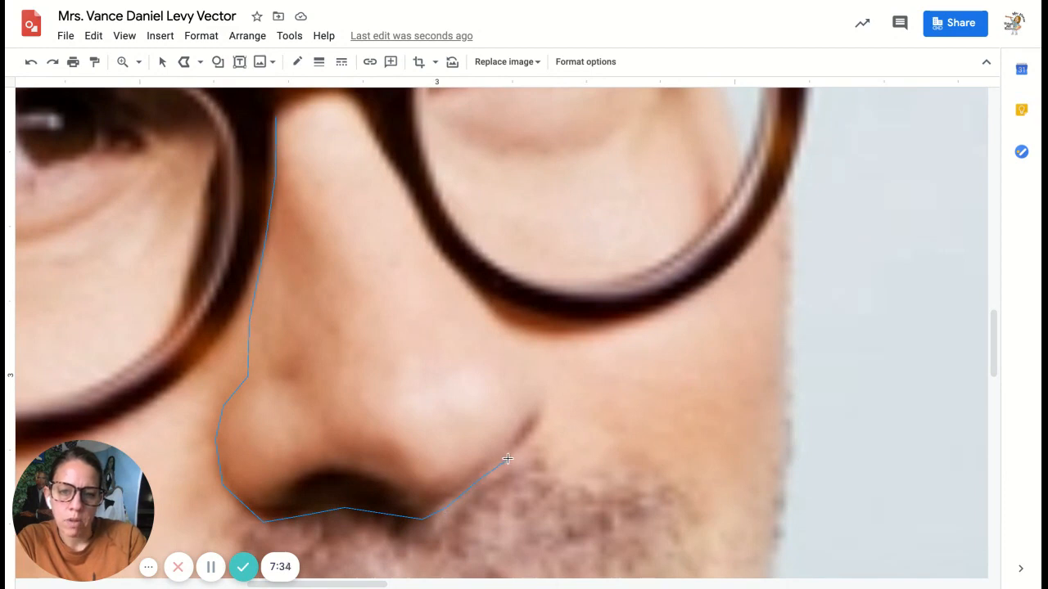
pyautogui.click(552, 397)
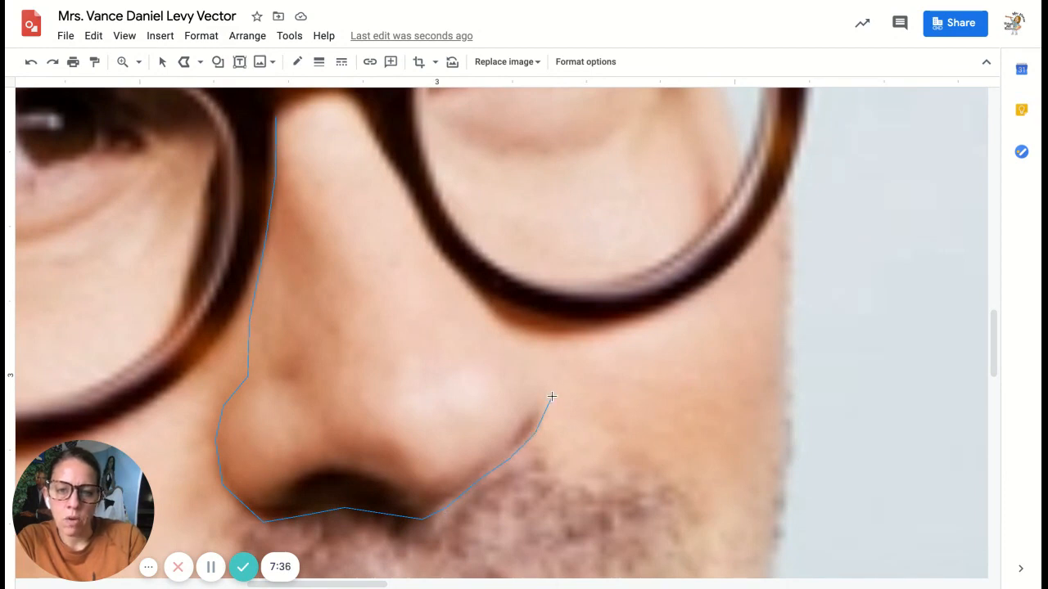
pyautogui.click(501, 327)
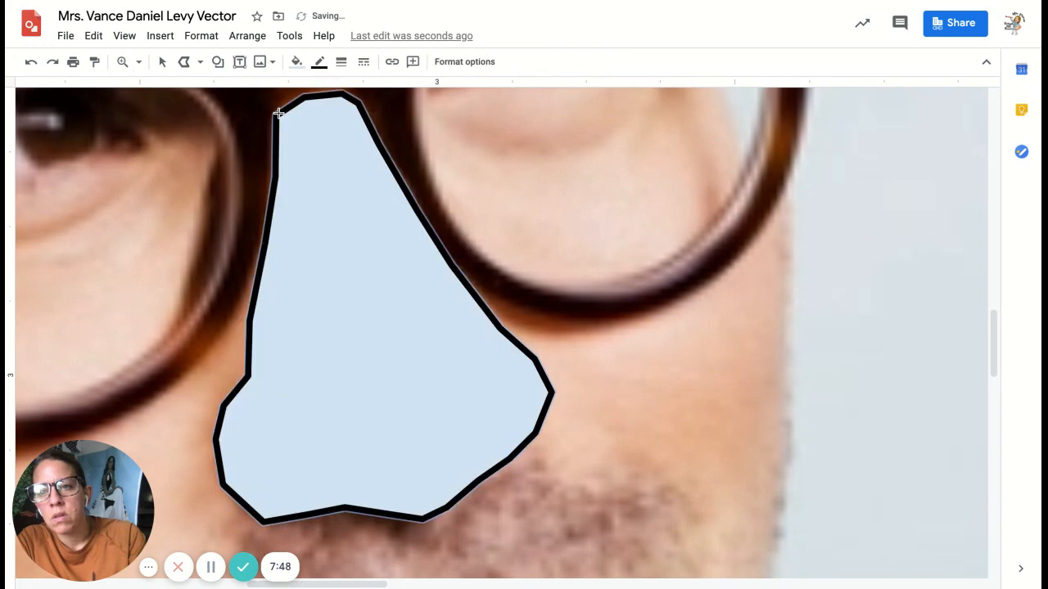
# Fill the nose with the tan skin swatch and remove its outline.
pyautogui.click(296, 61)
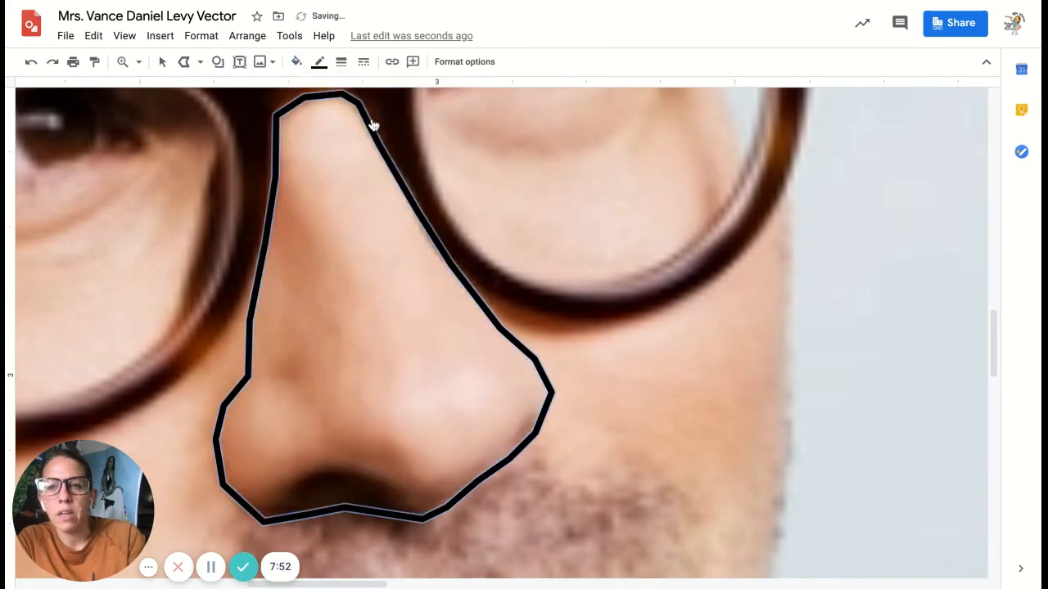
pyautogui.click(297, 61)
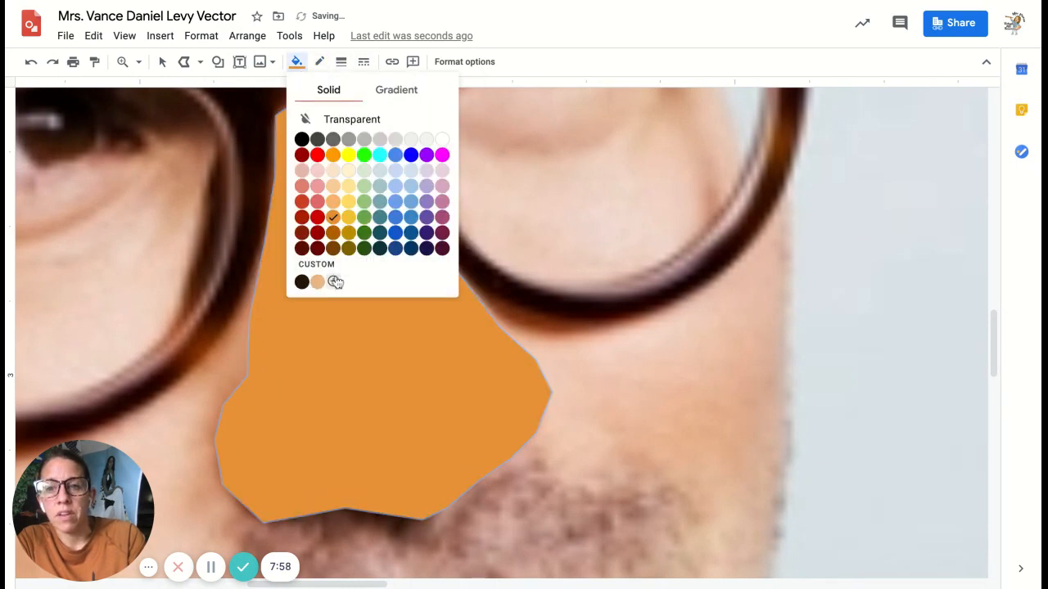
pyautogui.click(318, 281)
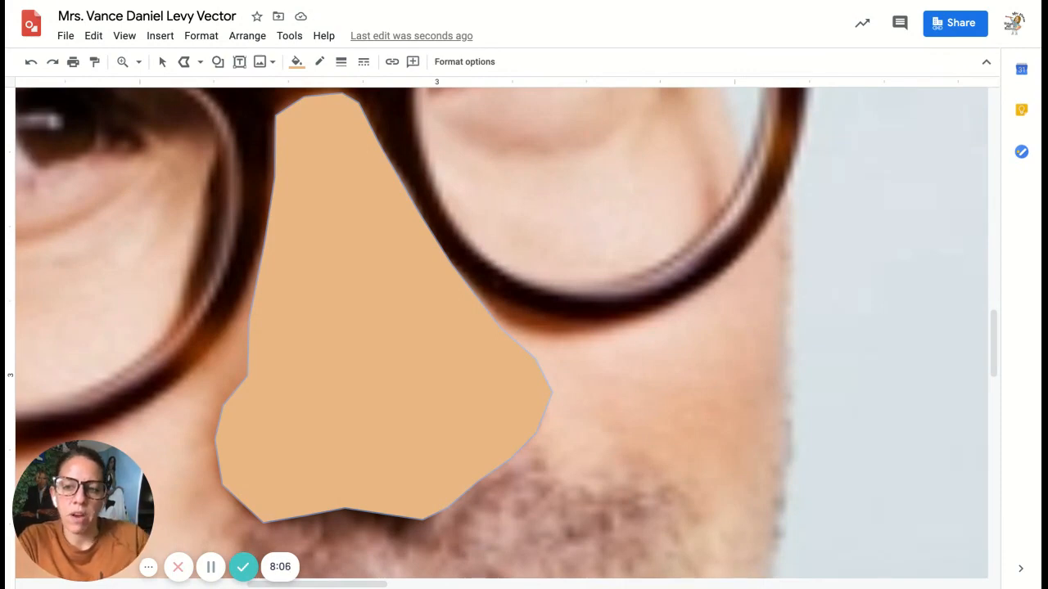
pyautogui.scroll(-3)
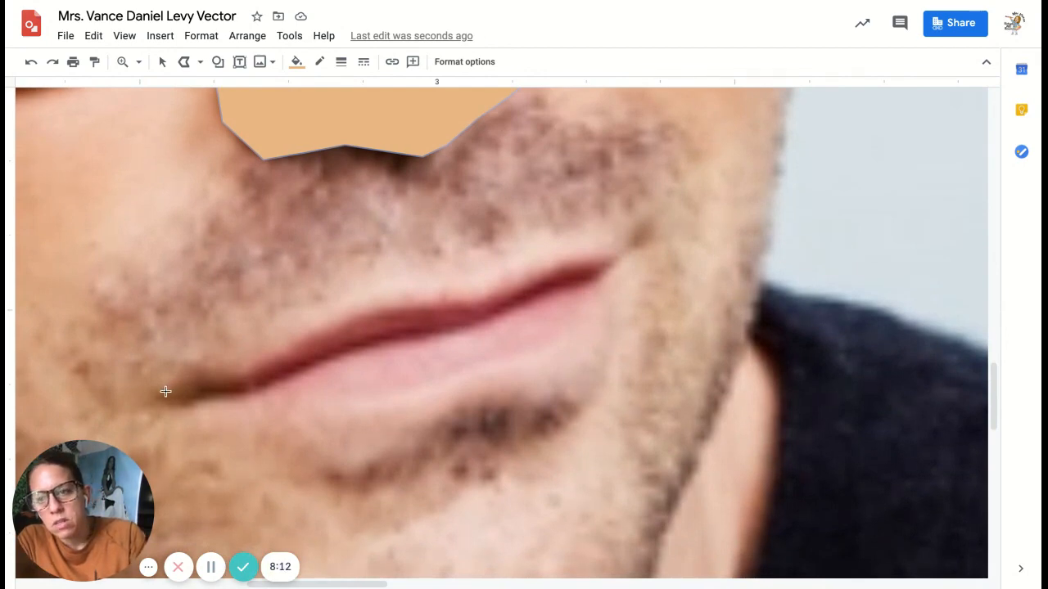
# Trace the lips outline from the left corner around the upper and lower lip.
pyautogui.moveTo(165, 391); pyautogui.dragTo(244, 365)
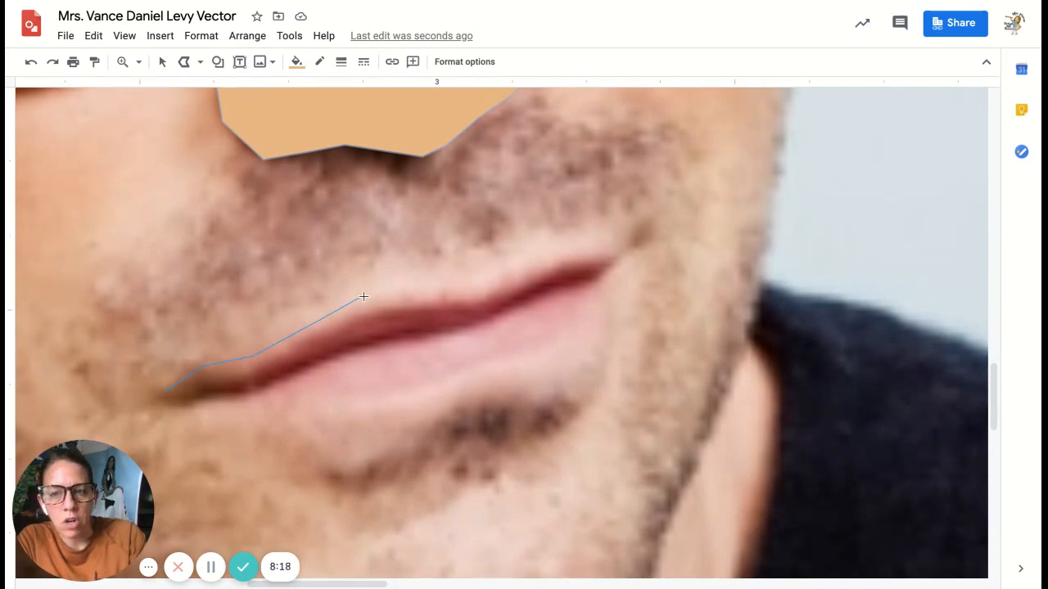
pyautogui.click(444, 292)
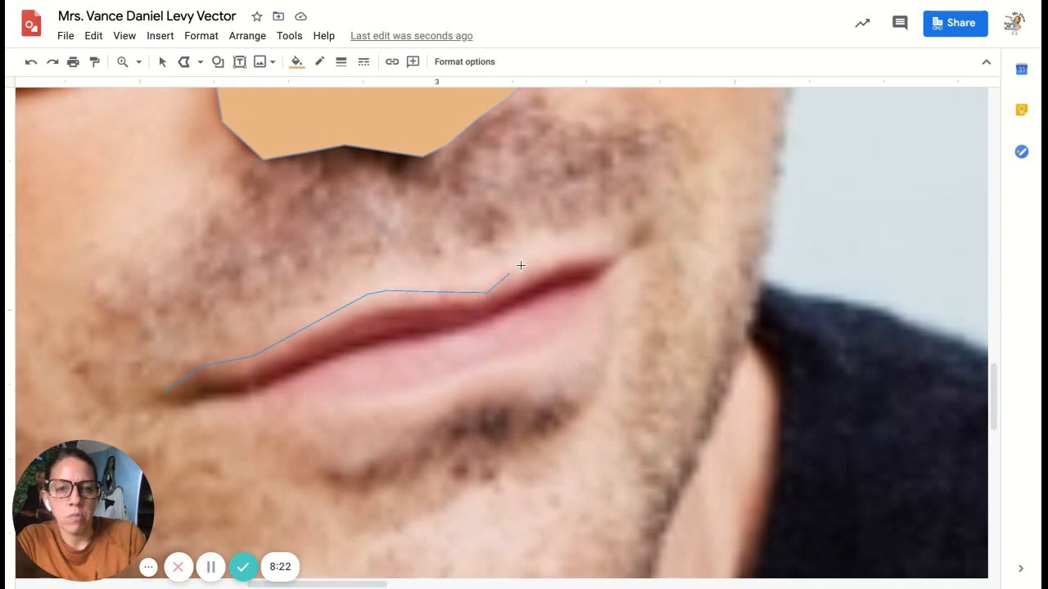
pyautogui.click(598, 250)
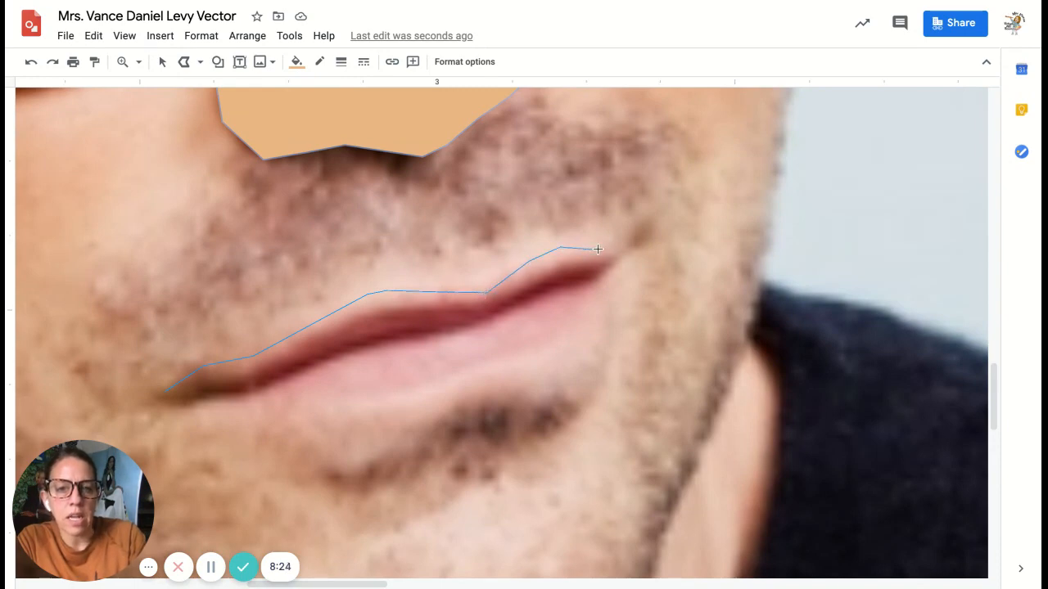
pyautogui.click(612, 270)
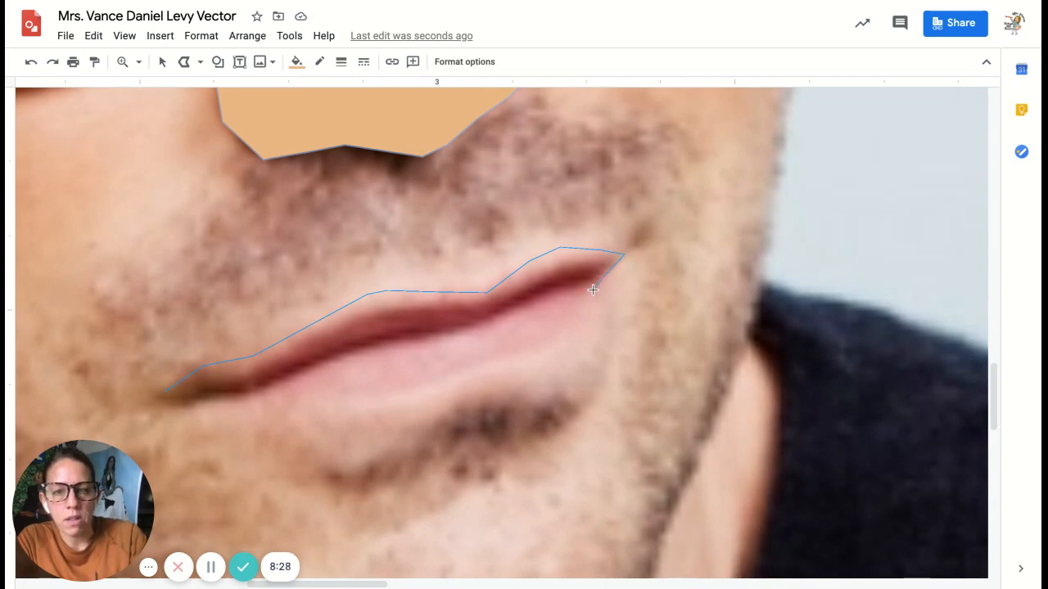
pyautogui.click(582, 336)
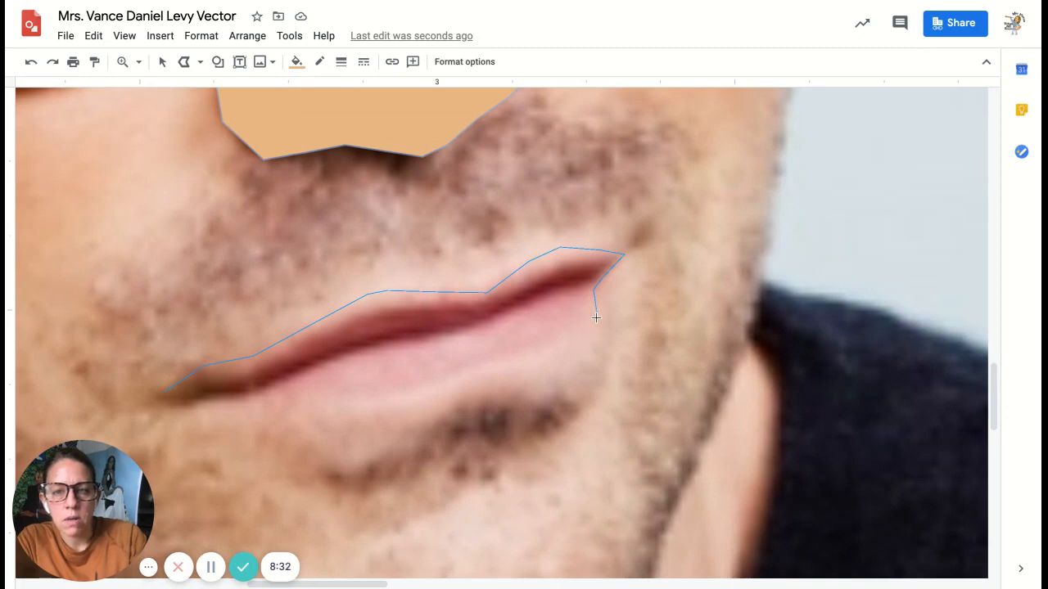
pyautogui.click(514, 366)
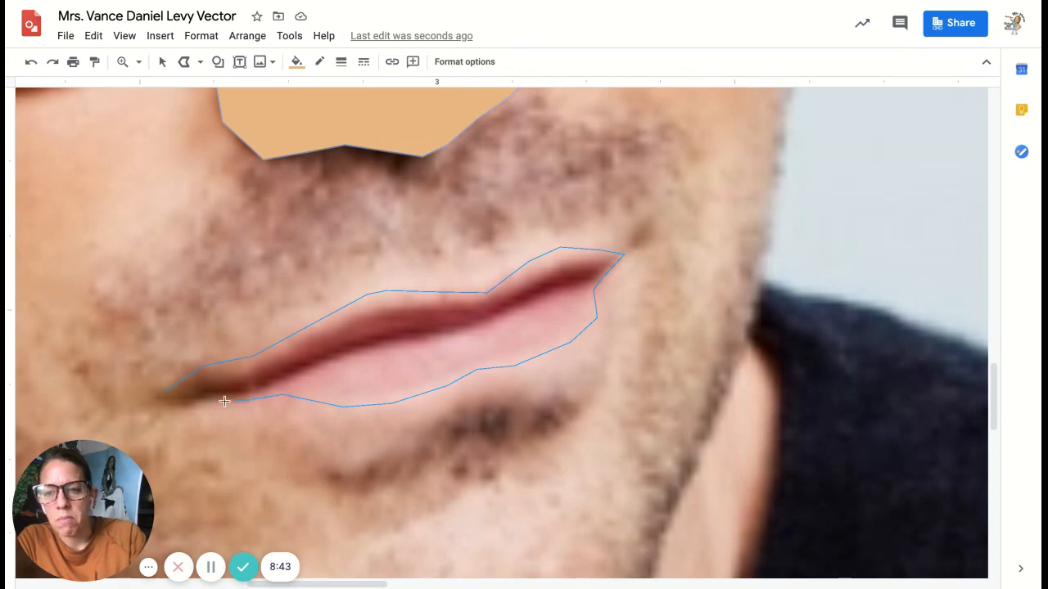
pyautogui.moveTo(162, 398)
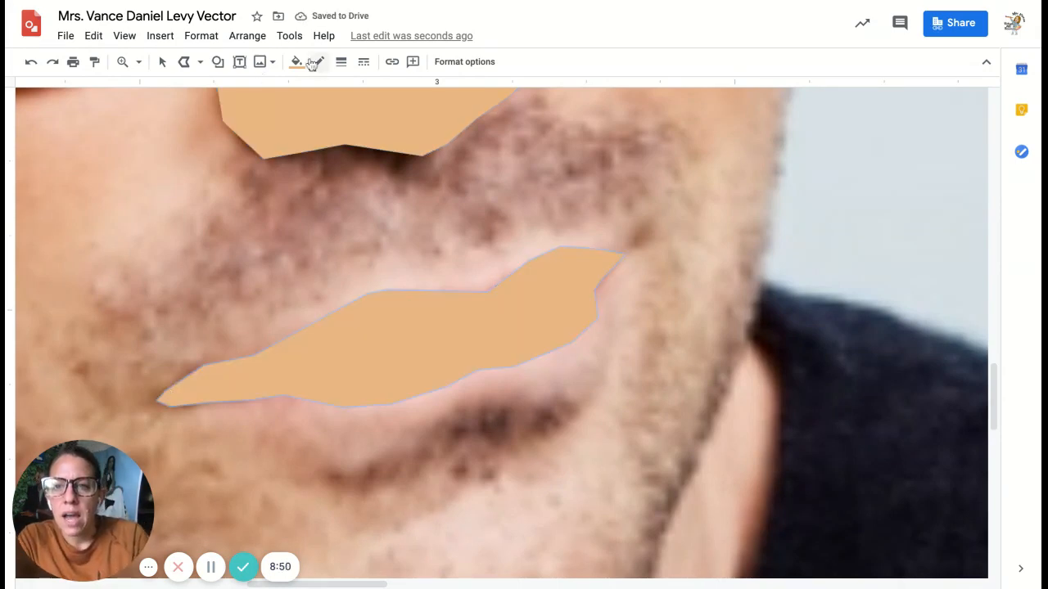
# Fill the lips shape with a light pink.
pyautogui.click(295, 61)
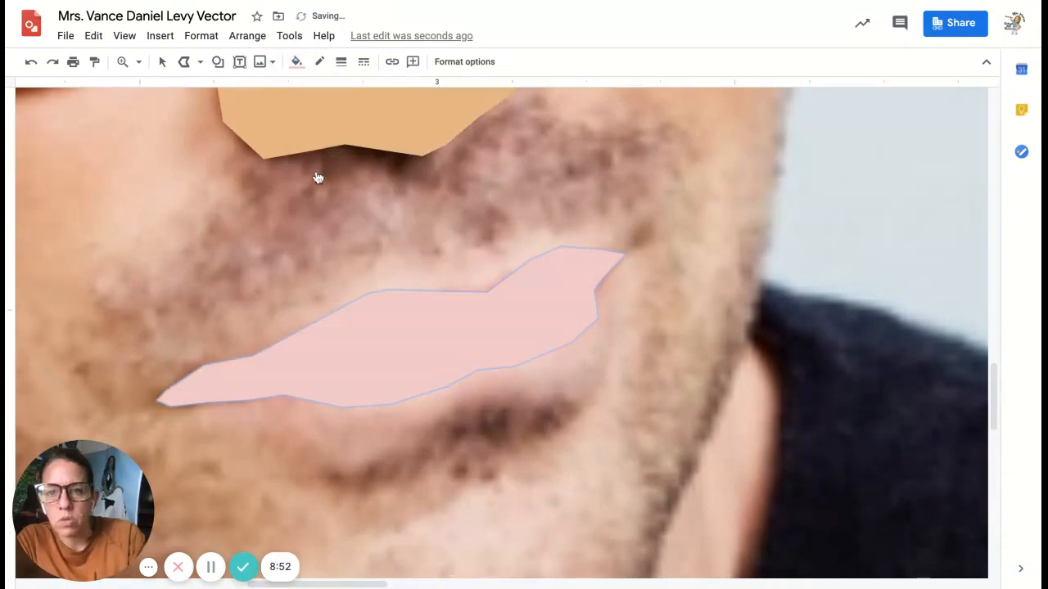
pyautogui.click(295, 61)
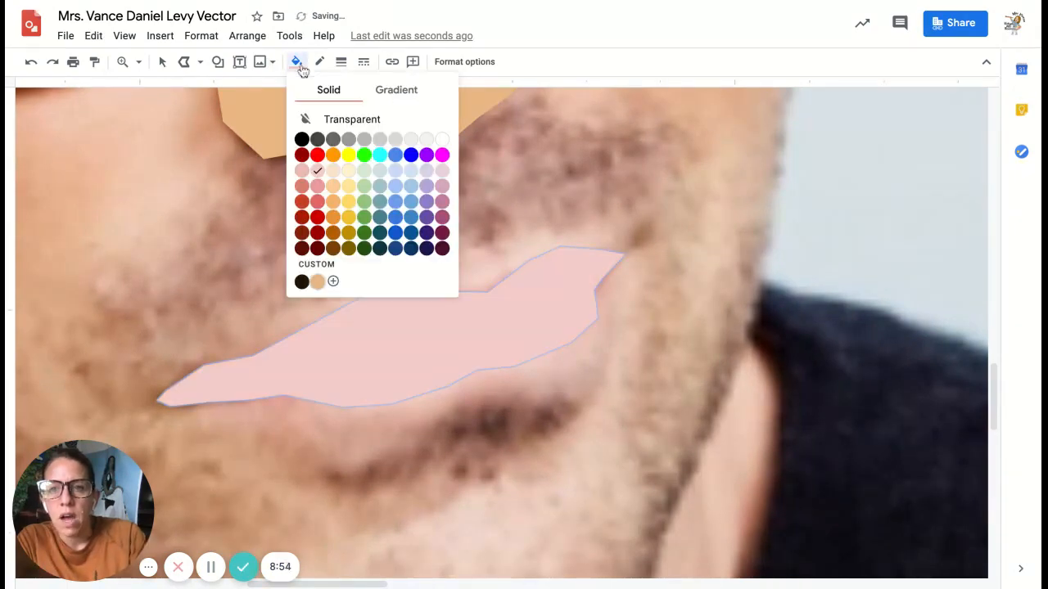
pyautogui.click(300, 171)
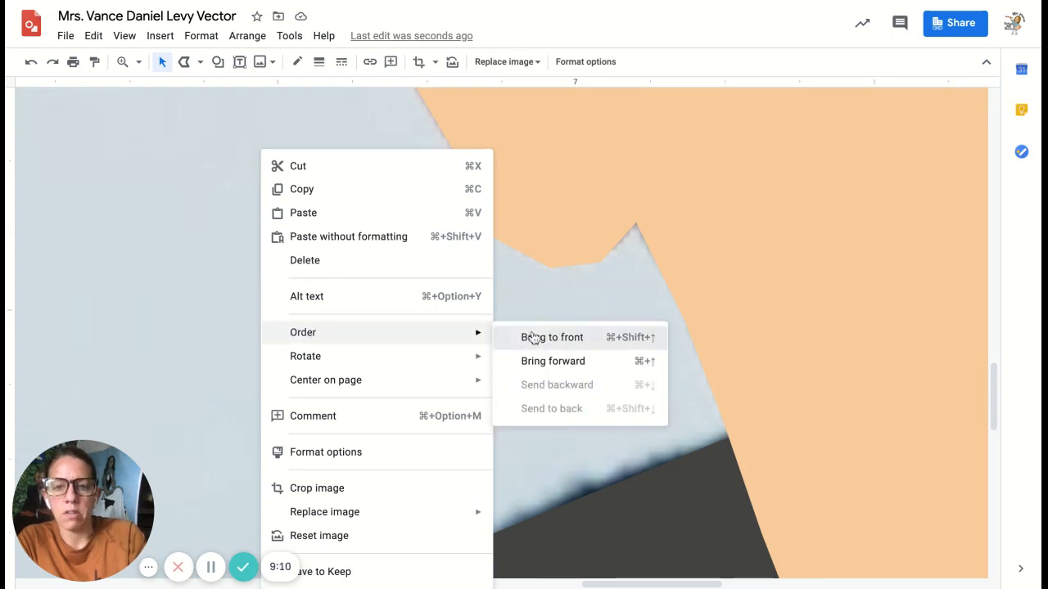
# Select the grouped nose and lips and bring them to the front.
pyautogui.click(552, 336)
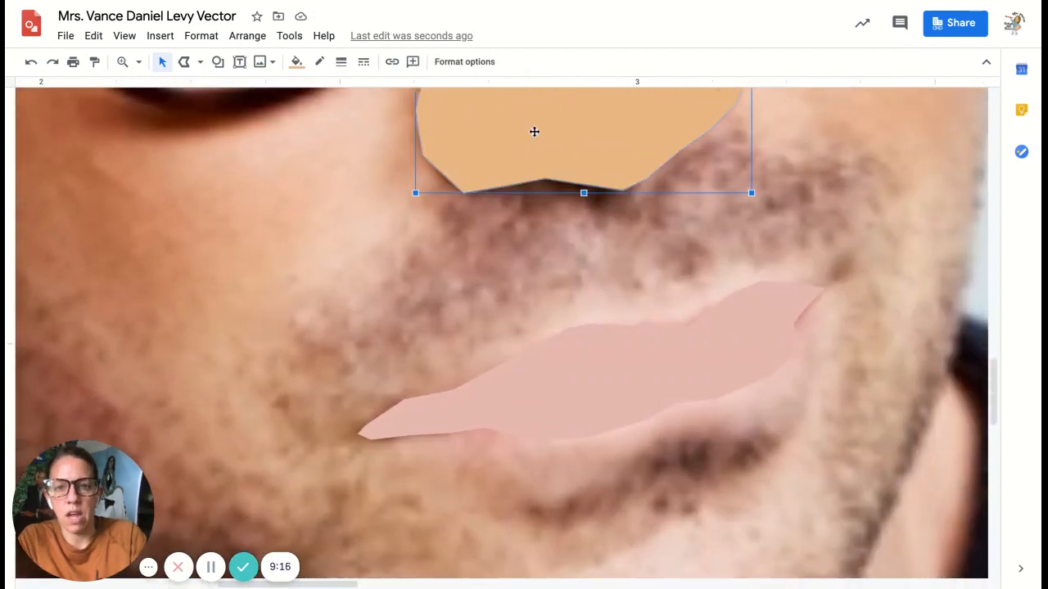
pyautogui.click(589, 376)
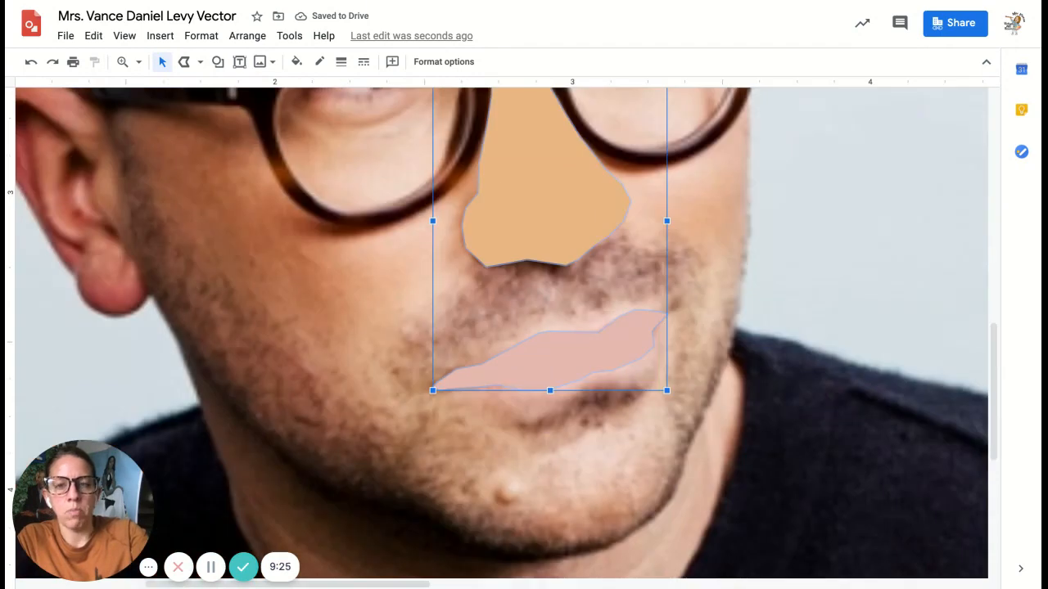
pyautogui.rightClick(520, 203)
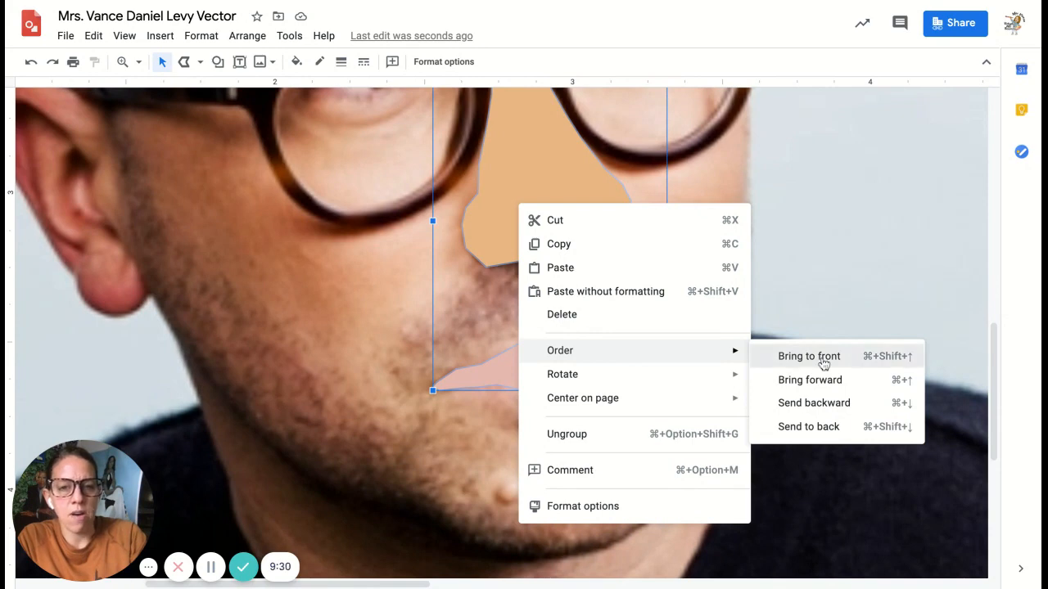
pyautogui.click(808, 356)
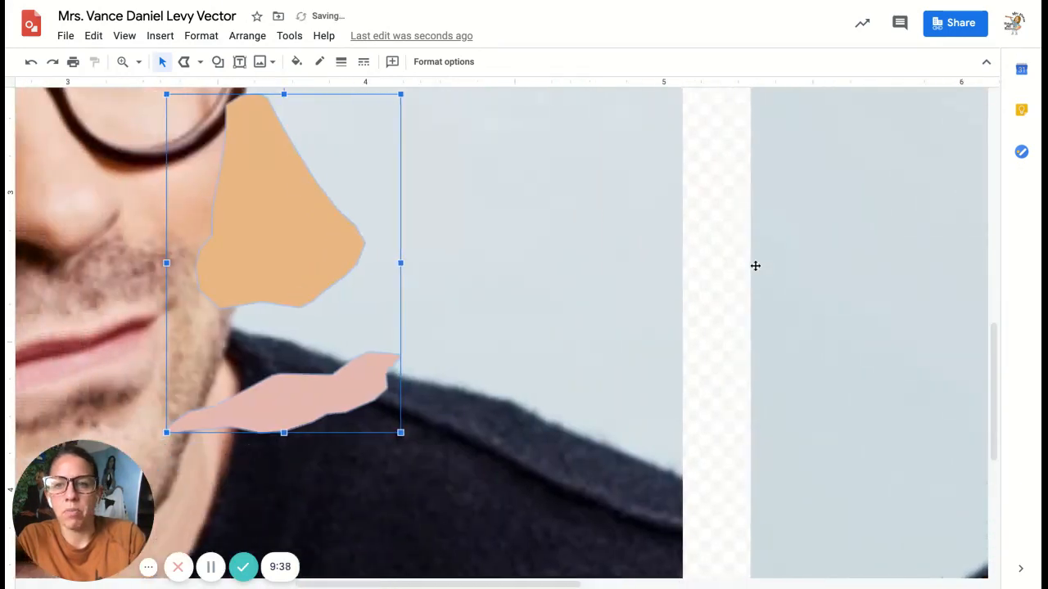
# Drag the nose and lips onto the right-hand face, aligning them over its nose and mouth.
pyautogui.moveTo(282, 262); pyautogui.dragTo(892, 262)
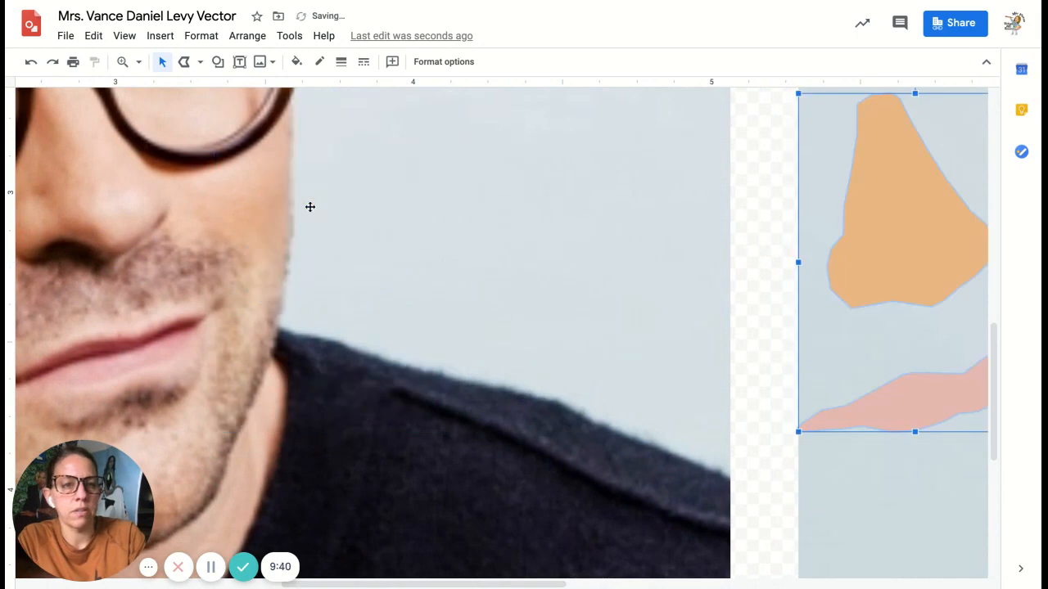
pyautogui.hscroll(3)
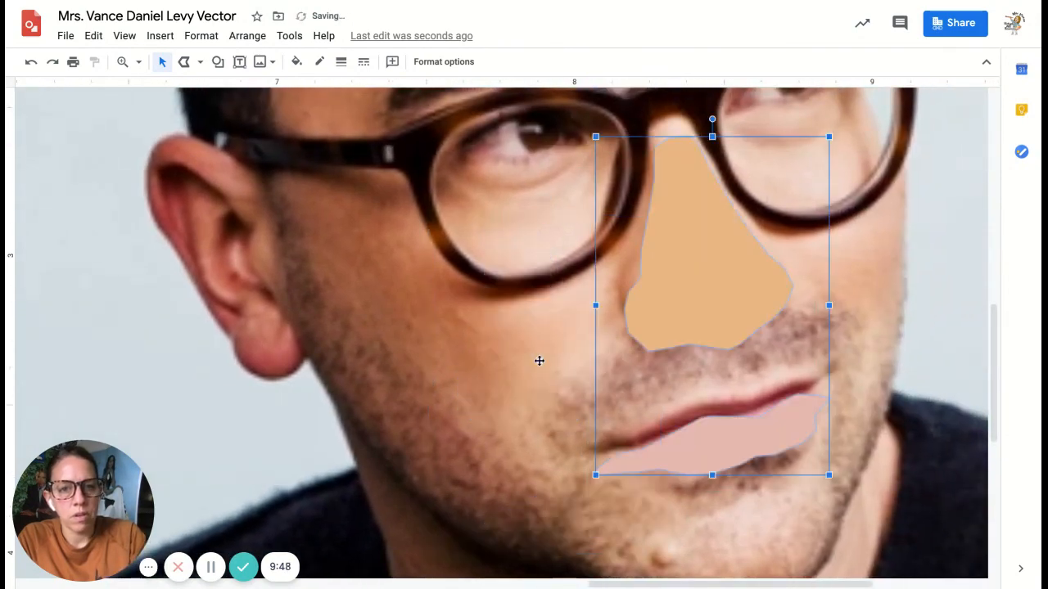
pyautogui.moveTo(690, 286); pyautogui.dragTo(690, 262)
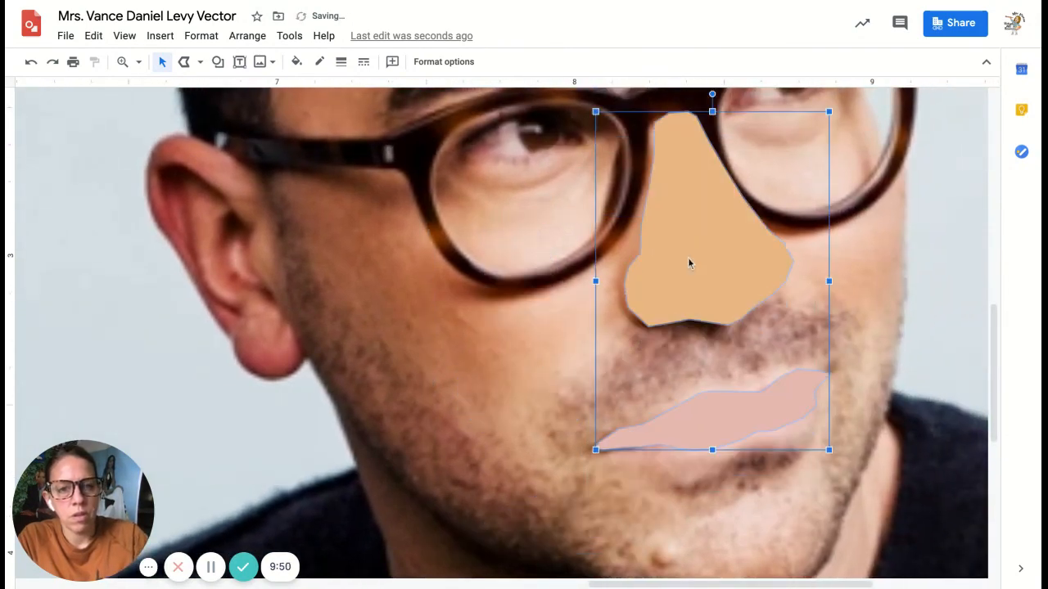
pyautogui.moveTo(690, 264); pyautogui.dragTo(677, 236)
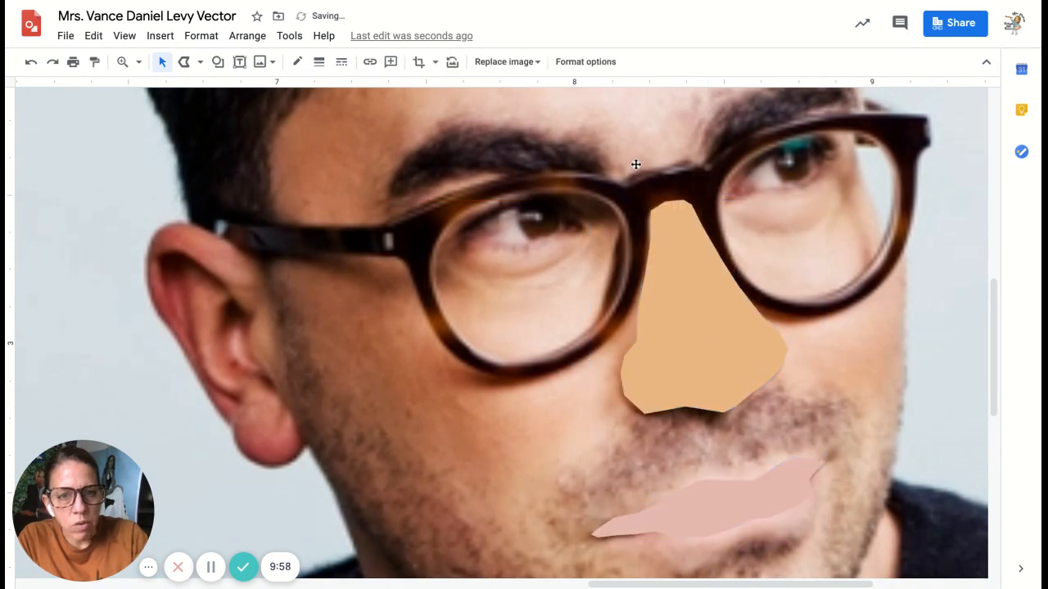
pyautogui.moveTo(776, 399)
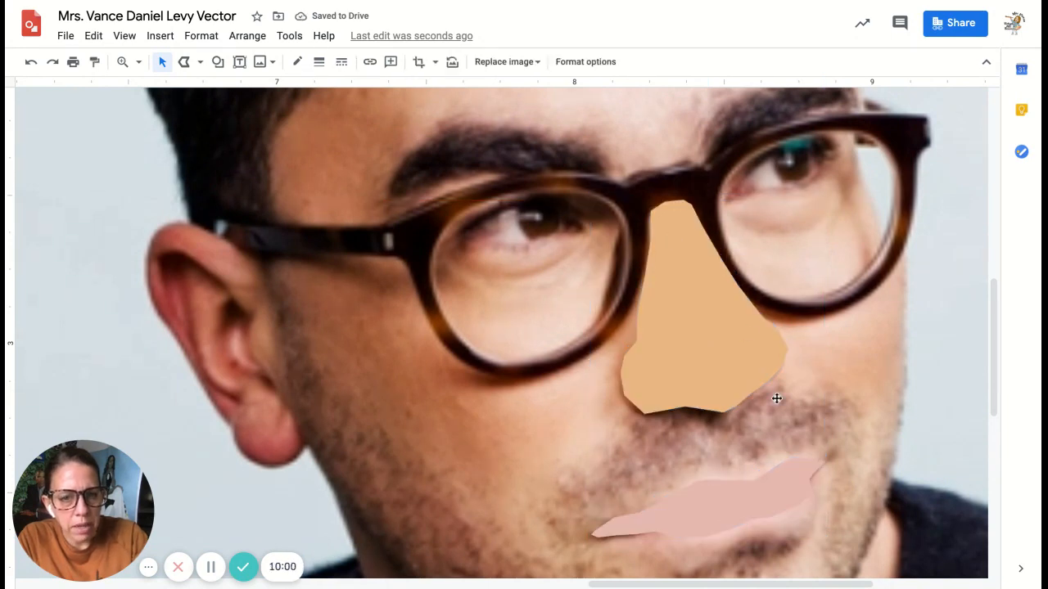
# Select the reference photo copy over the portrait and send it to the back.
pyautogui.scroll(-3)
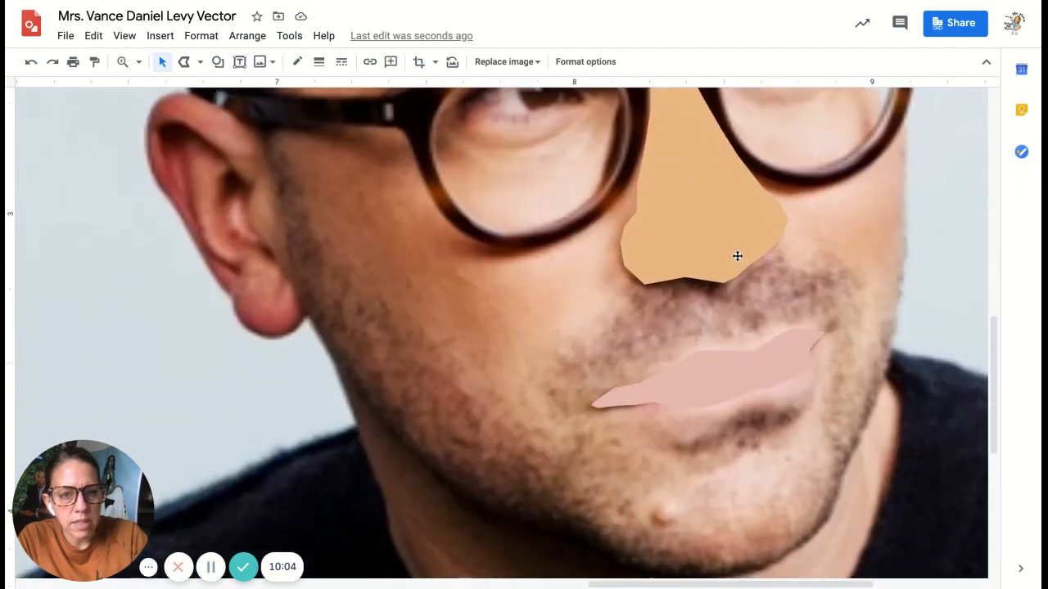
pyautogui.click(734, 254)
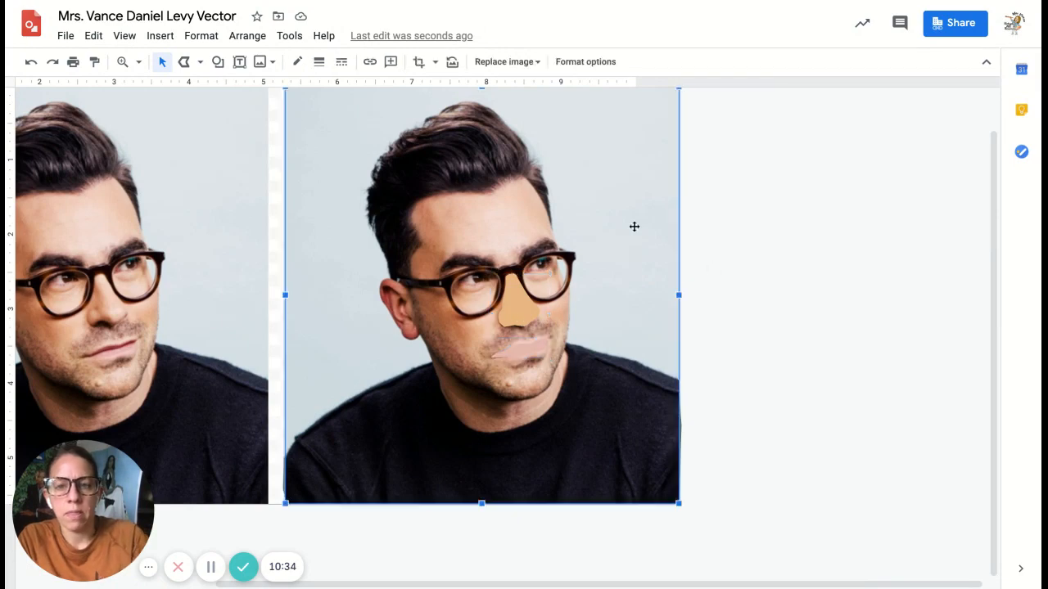
pyautogui.rightClick(635, 227)
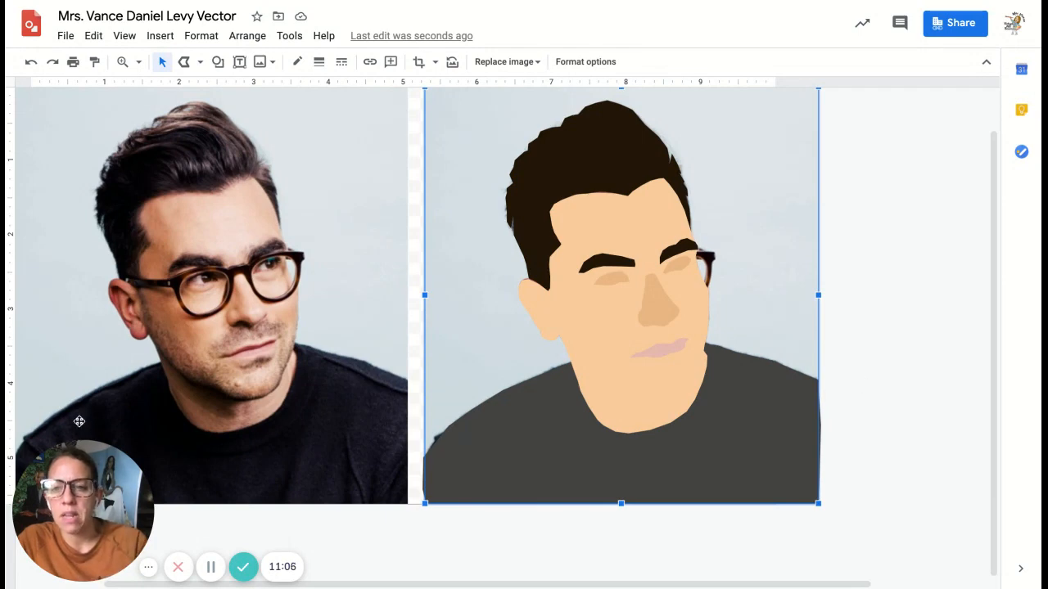
pyautogui.moveTo(294, 351)
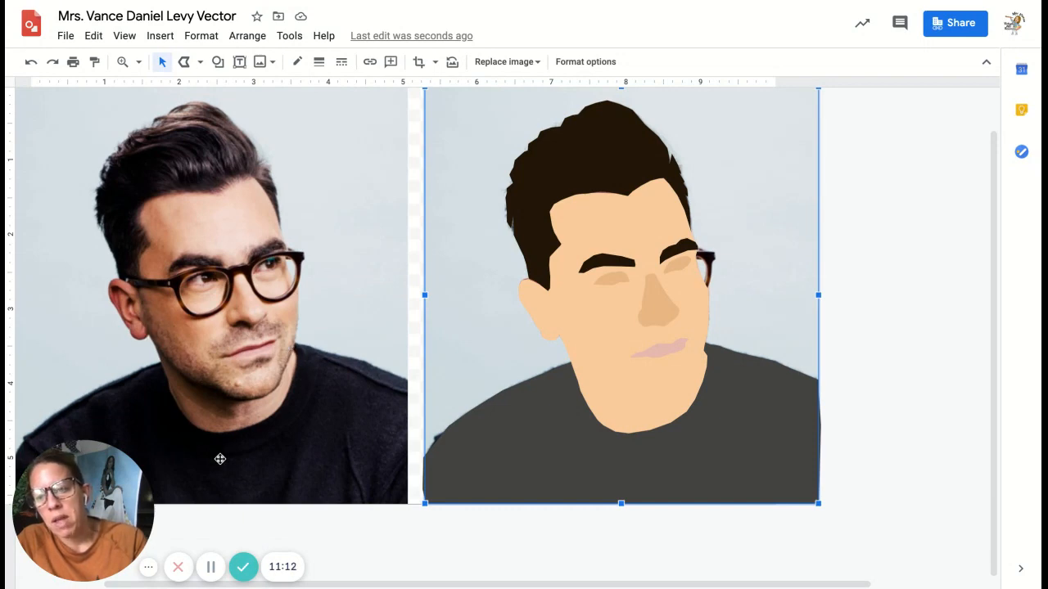
pyautogui.moveTo(665, 410)
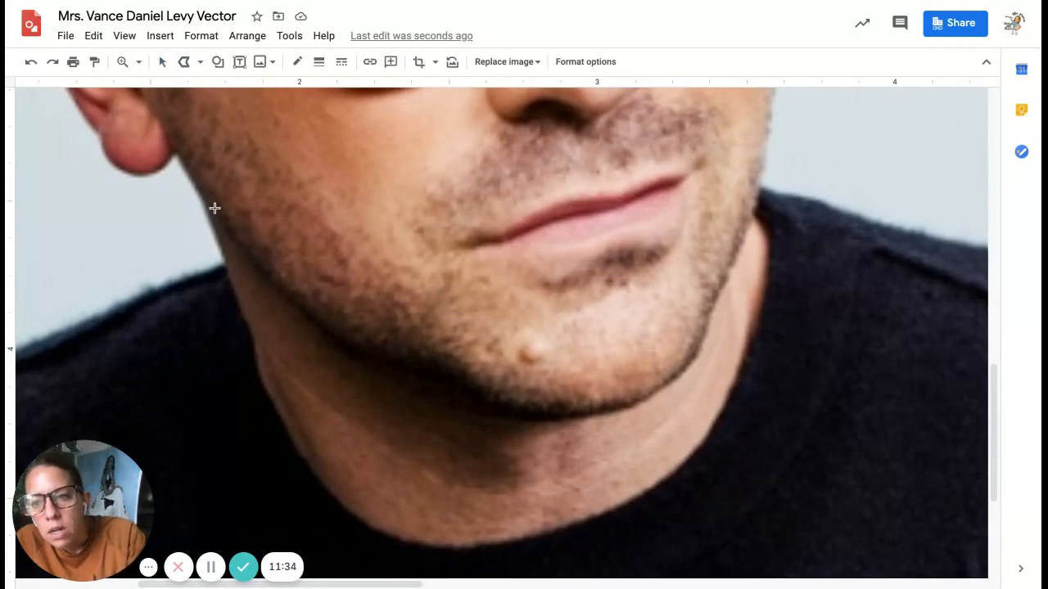
pyautogui.moveTo(205, 203)
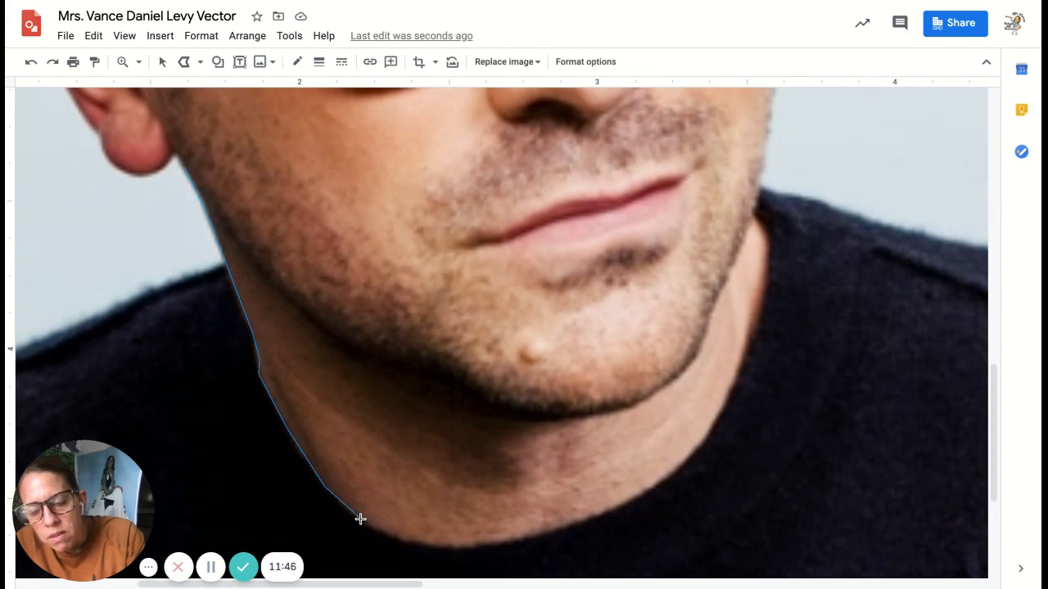
# Trace a closed polyline along the jawline and neck below the chin.
pyautogui.click(478, 550)
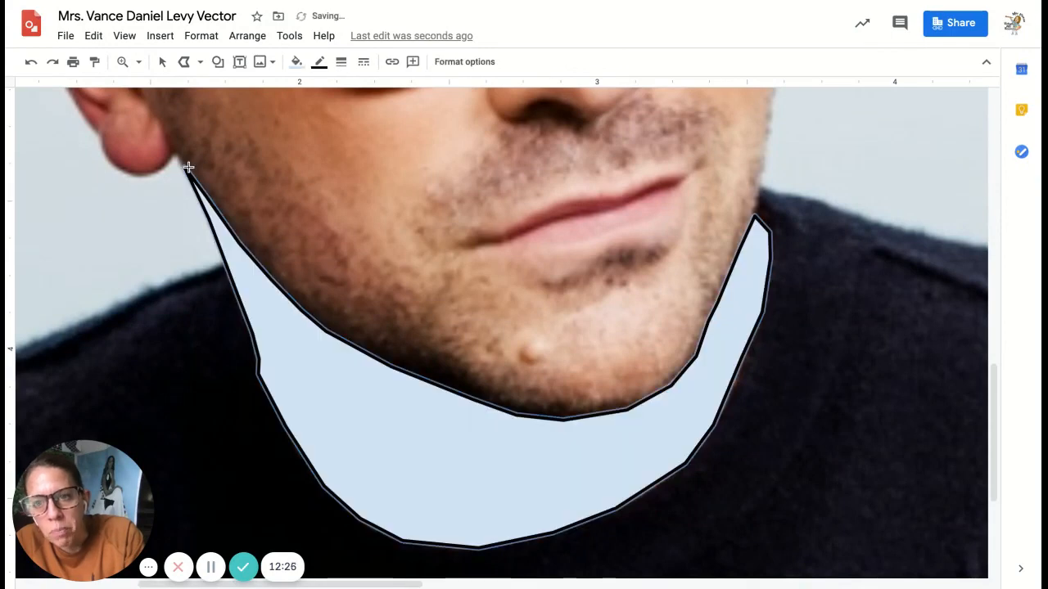
# Fill the neck shadow with custom darker tan #c18f5b and remove its black outline.
pyautogui.click(296, 61)
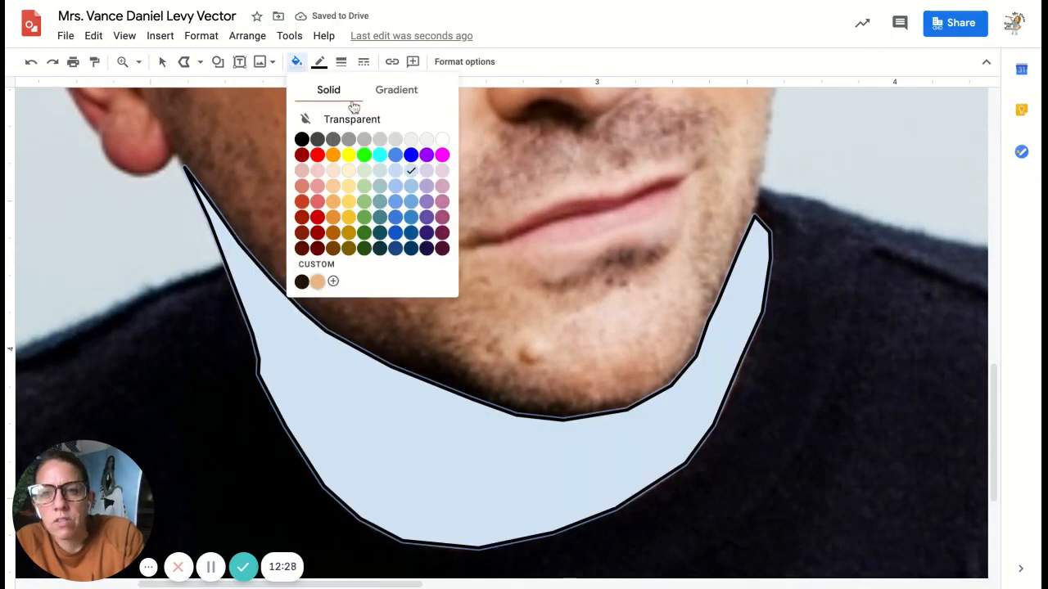
pyautogui.moveTo(309, 228)
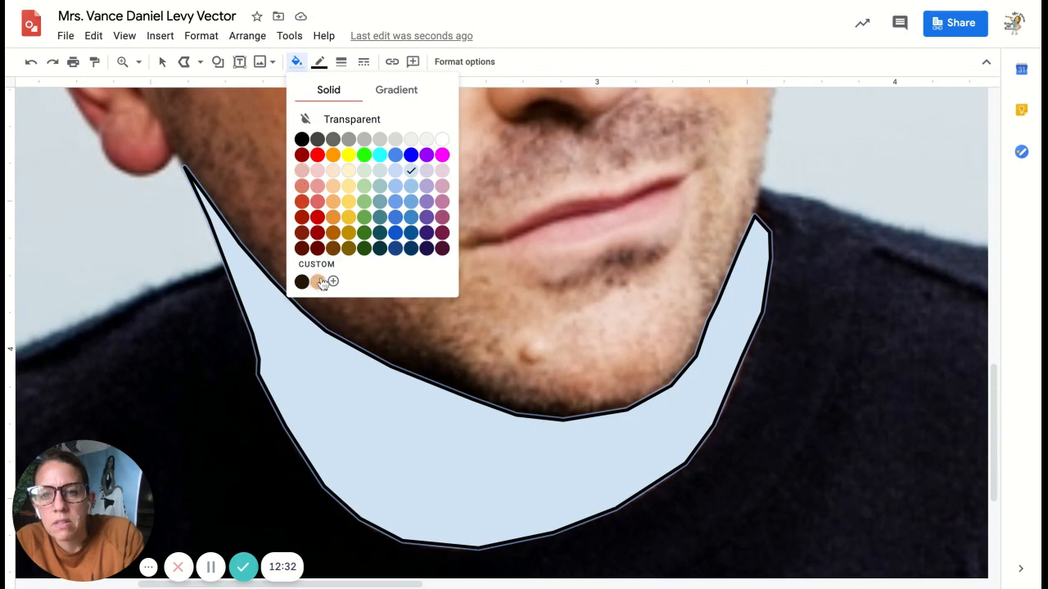
pyautogui.click(318, 280)
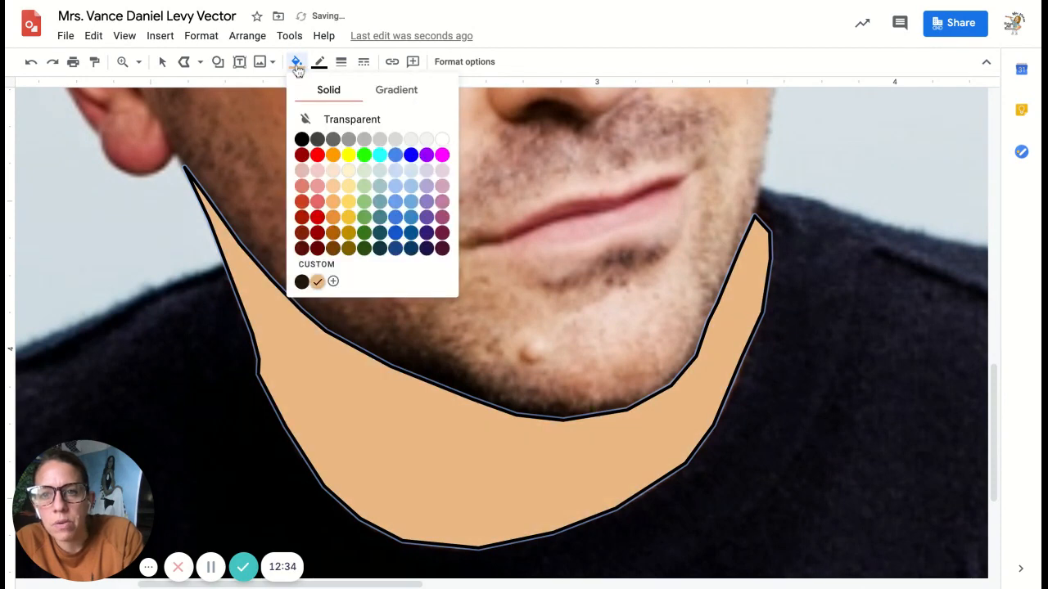
pyautogui.click(333, 281)
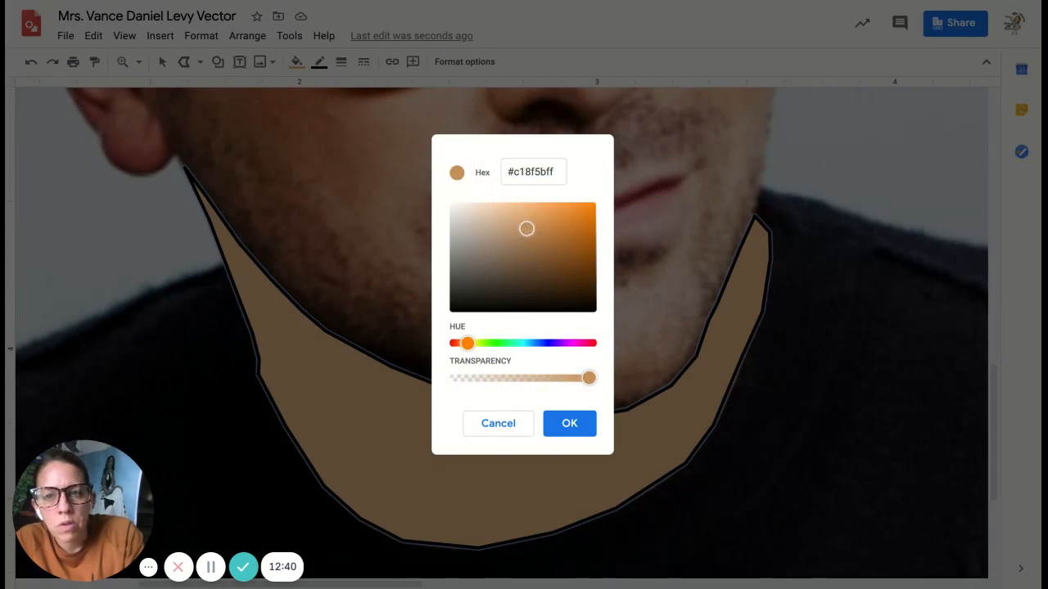
pyautogui.click(569, 423)
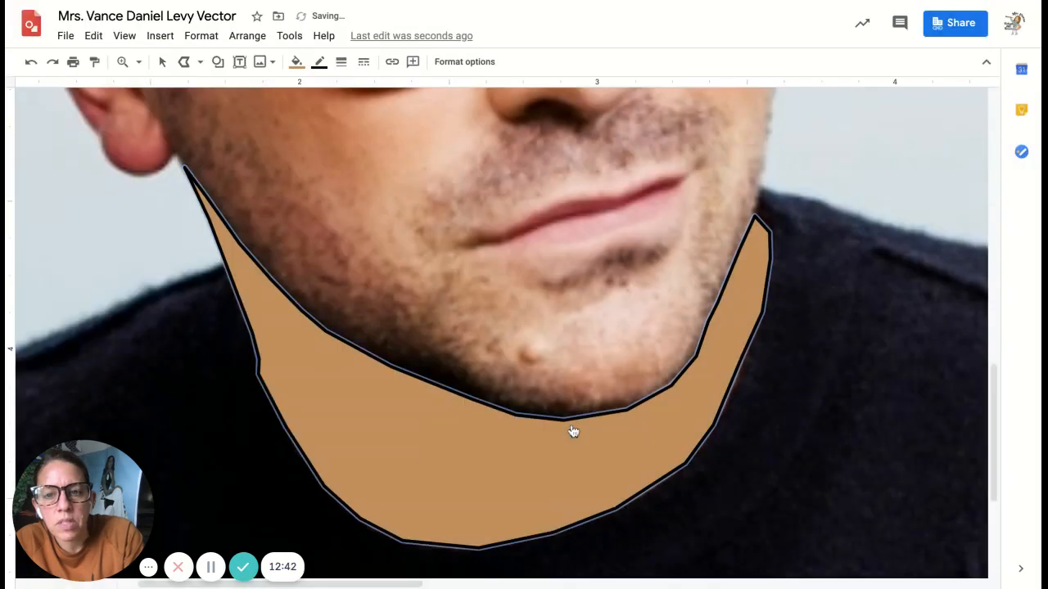
pyautogui.click(320, 62)
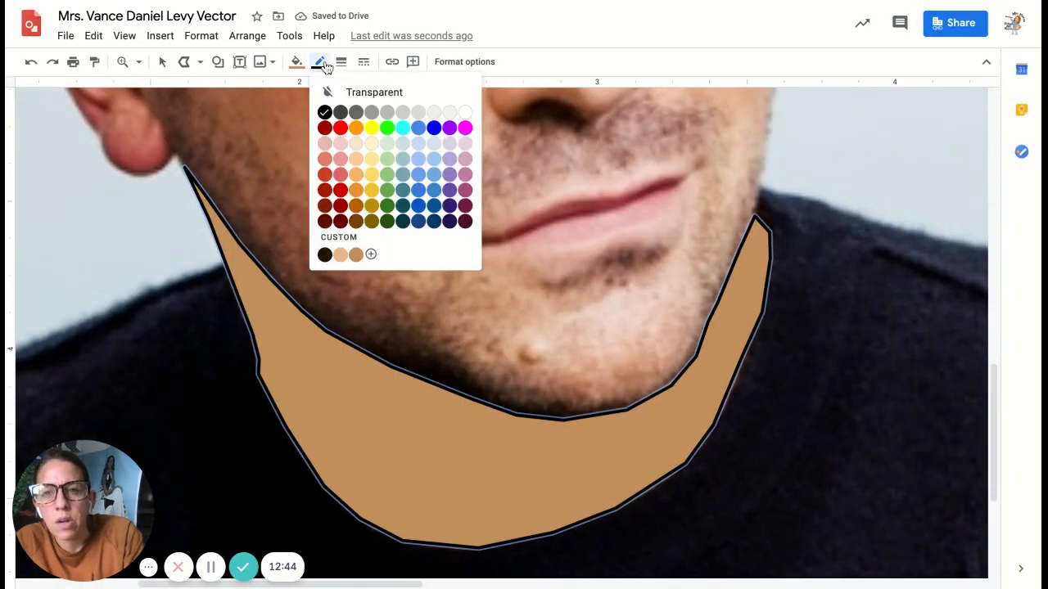
pyautogui.click(325, 91)
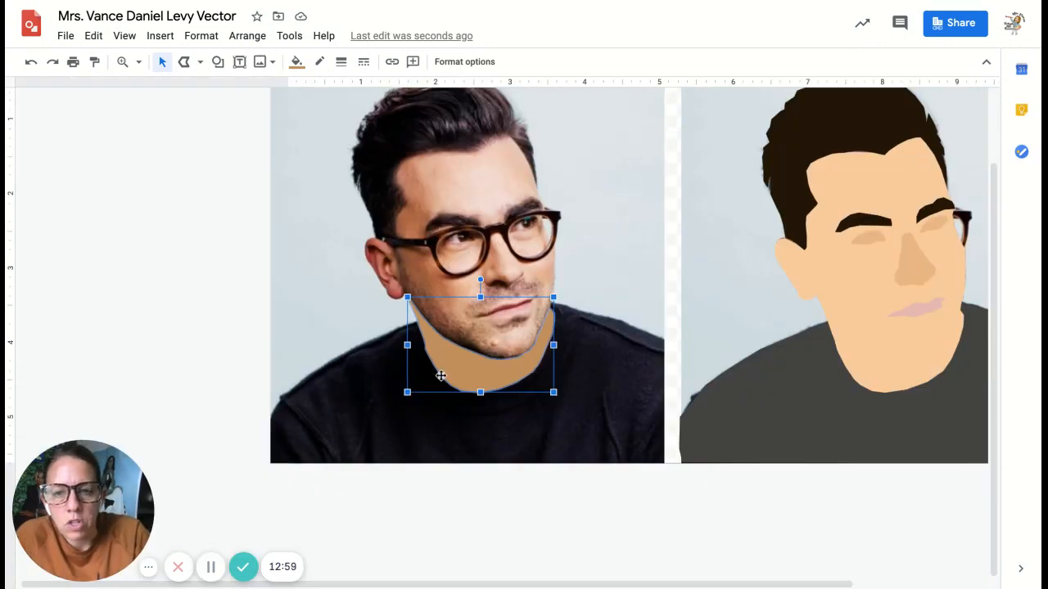
# Drag the tan neck shadow from the photo onto the vector portrait below the chin.
pyautogui.moveTo(479, 344); pyautogui.dragTo(827, 336)
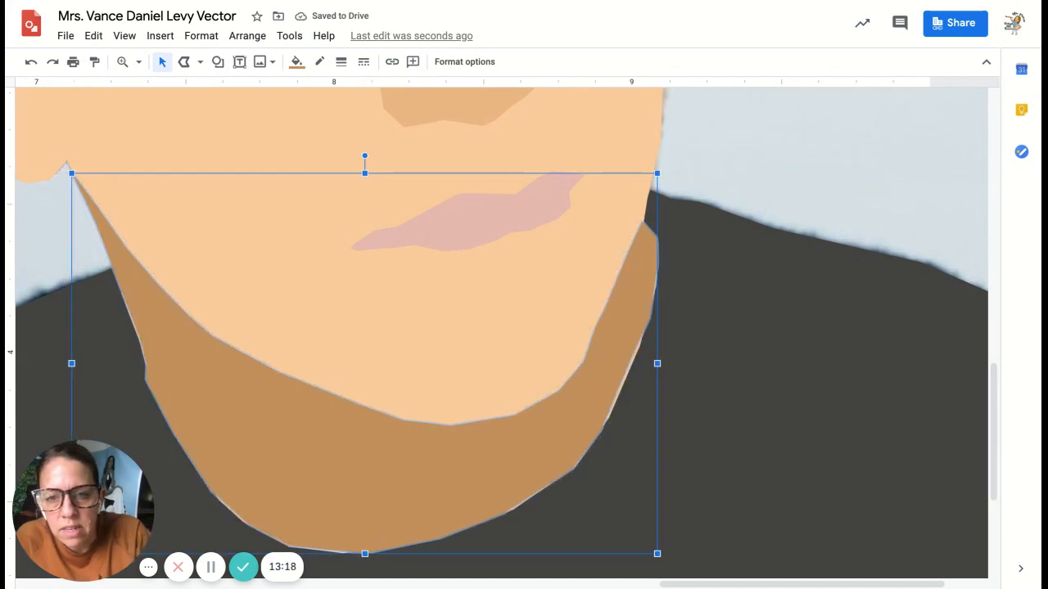
pyautogui.scroll(-3)
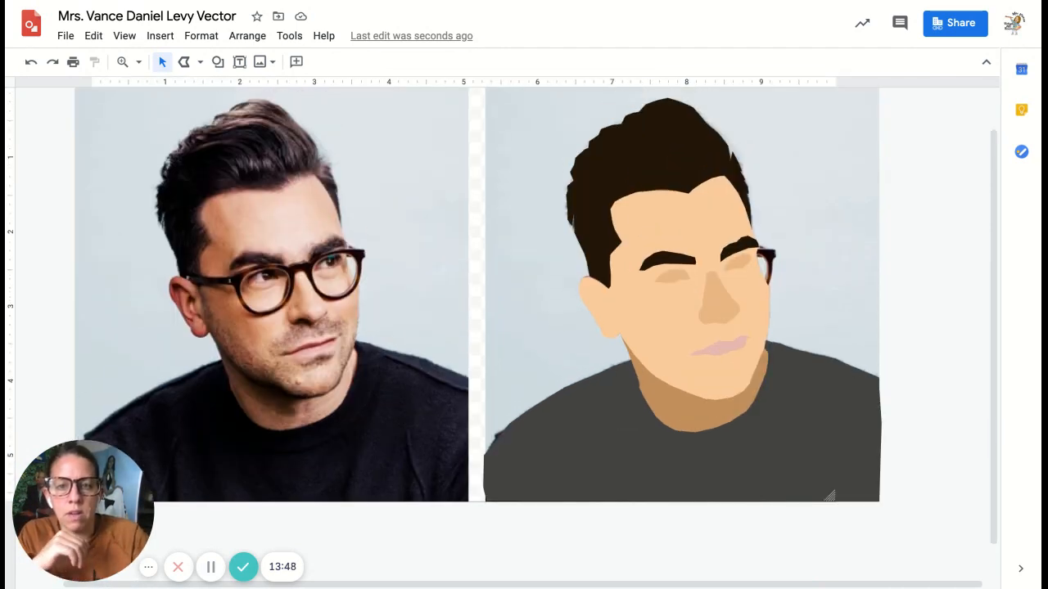
pyautogui.moveTo(964, 451)
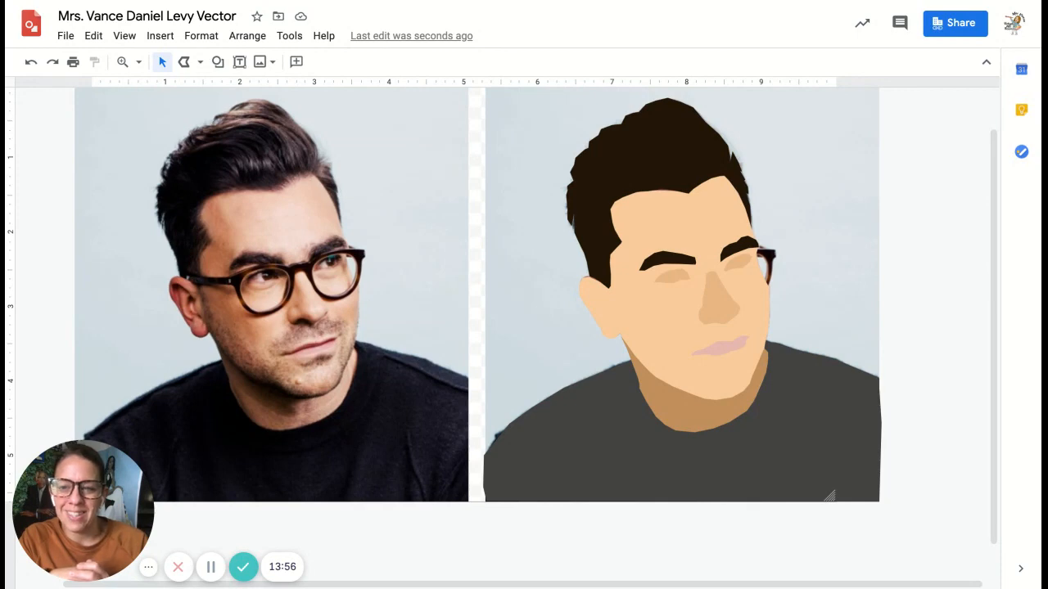
pyautogui.moveTo(243, 566)
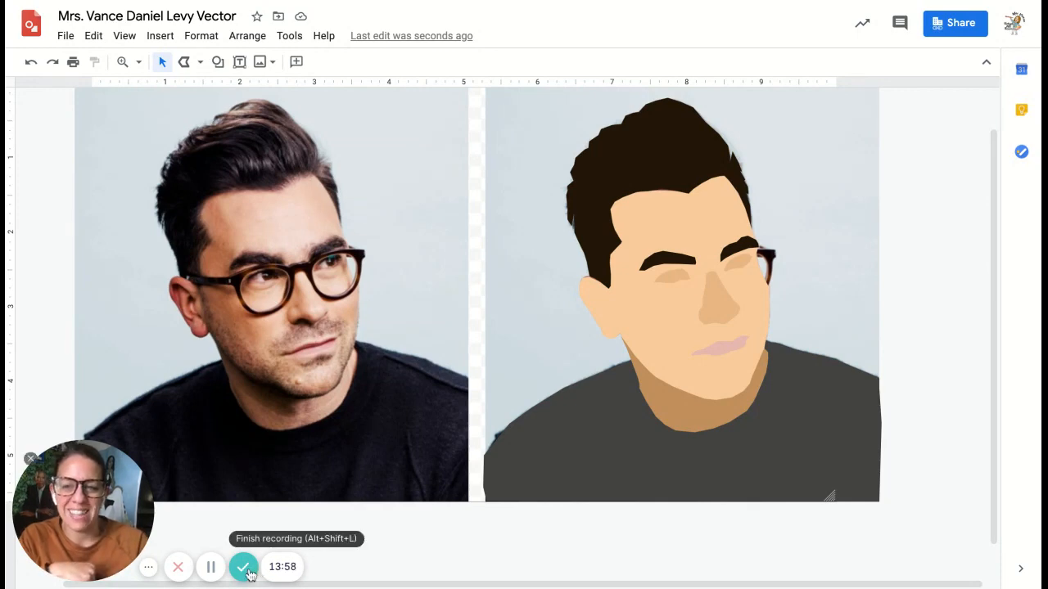